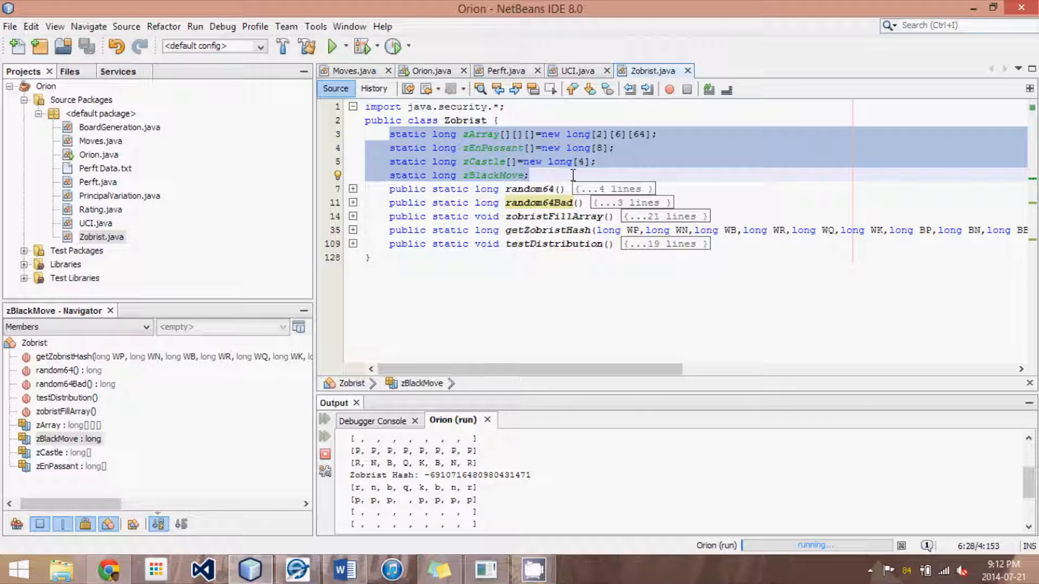
Deselect the field declarations and unfold the zobristFillArray method body.
{"action": "left_click", "coordinate": [528, 175]}
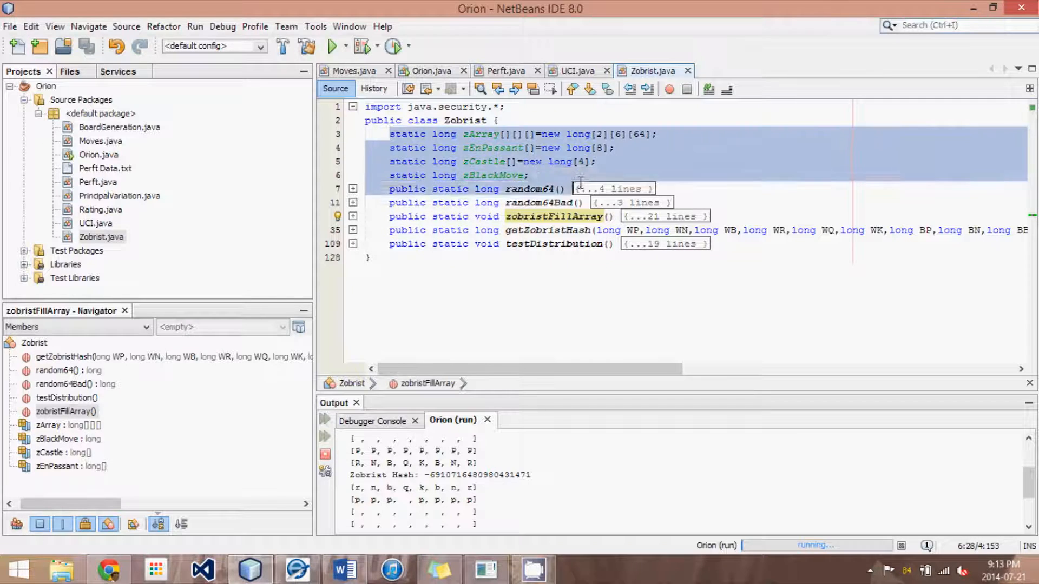
{"action": "left_click", "coordinate": [464, 175]}
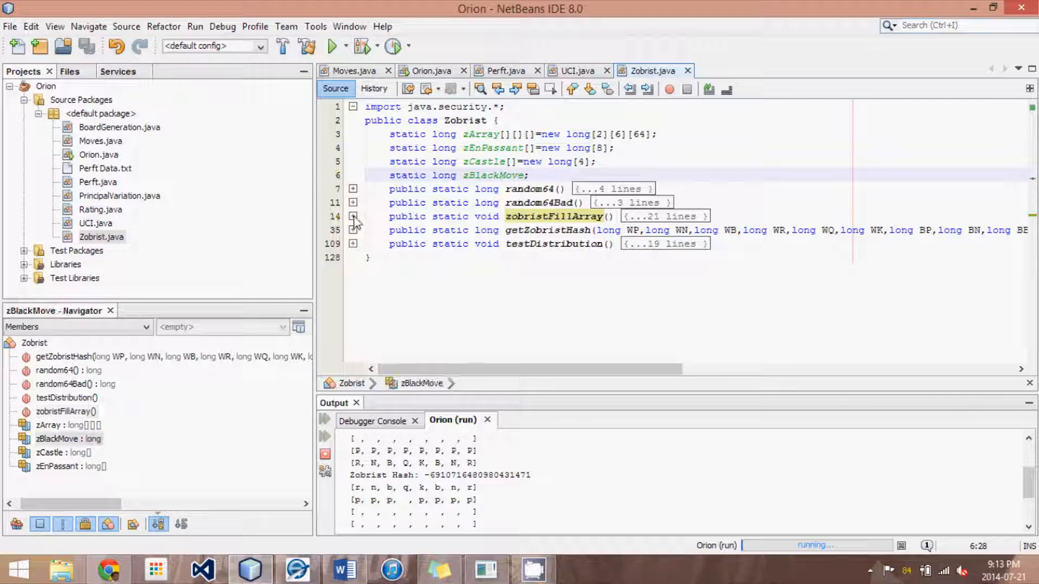
{"action": "left_click", "coordinate": [353, 216]}
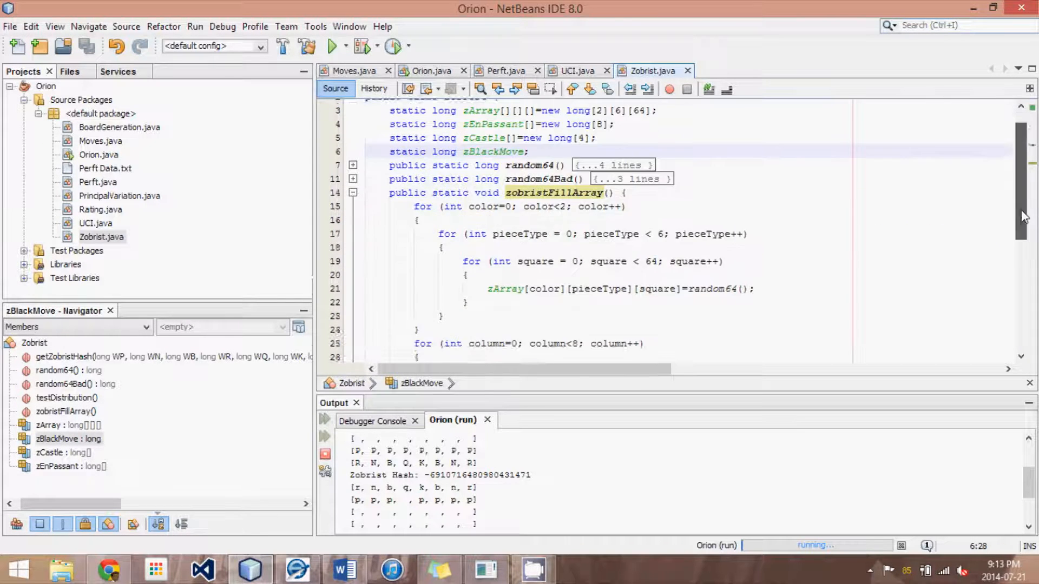
{"action": "scroll", "scroll_direction": "down", "scroll_amount": 3}
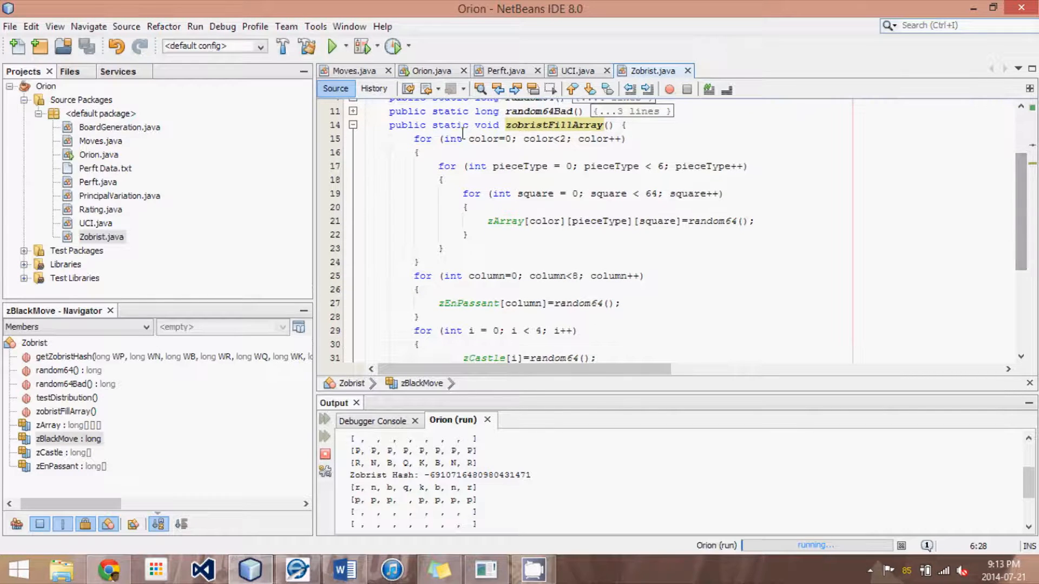
Review the pieceType and square loops, the zArray random assignment and zBlackMove key.
{"action": "left_click", "coordinate": [614, 166]}
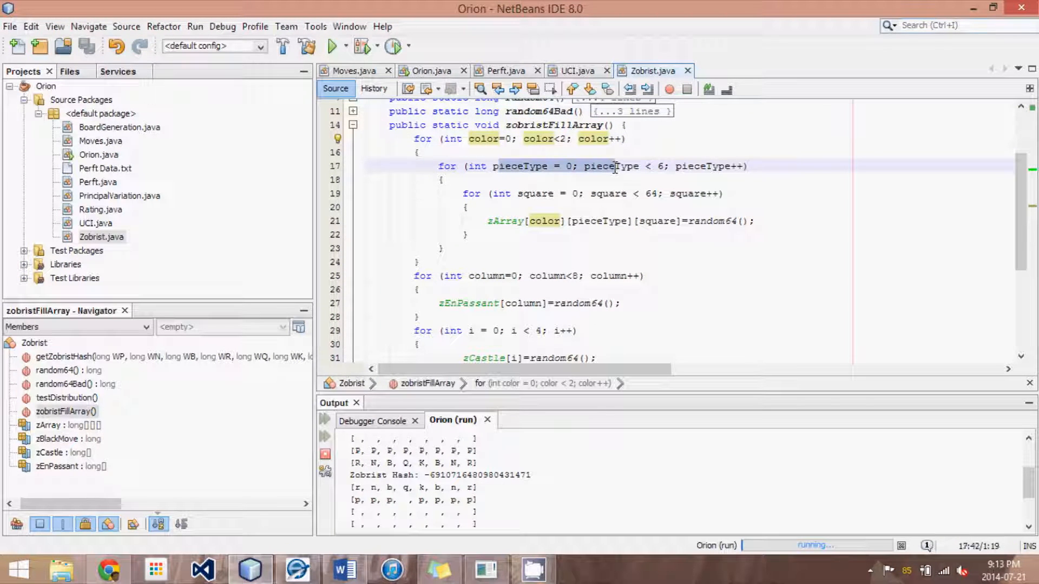
{"action": "left_click", "coordinate": [626, 192]}
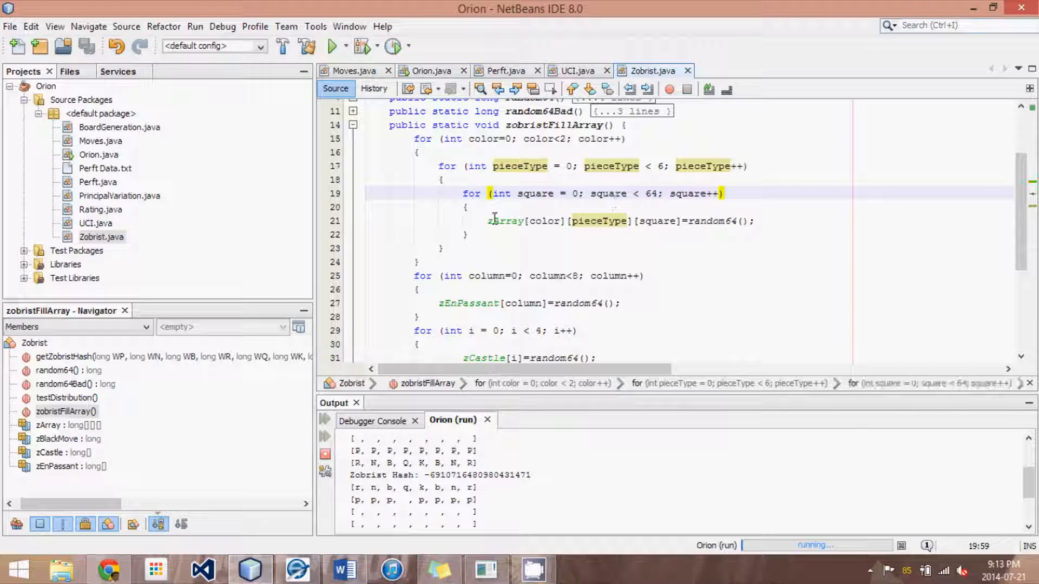
{"action": "left_click", "coordinate": [684, 221]}
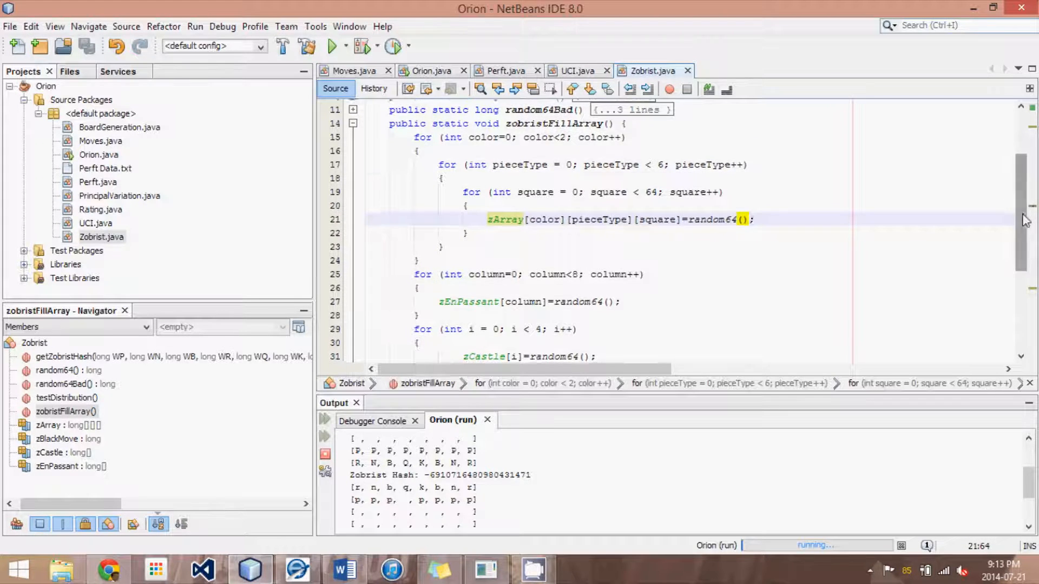
{"action": "scroll", "scroll_direction": "down", "scroll_amount": 3}
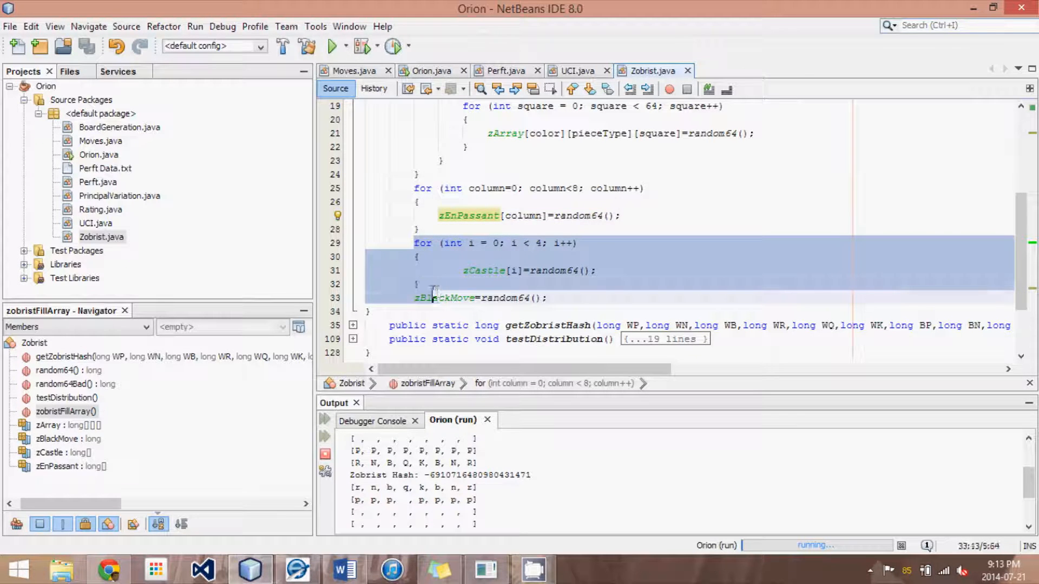
{"action": "left_click", "coordinate": [485, 298]}
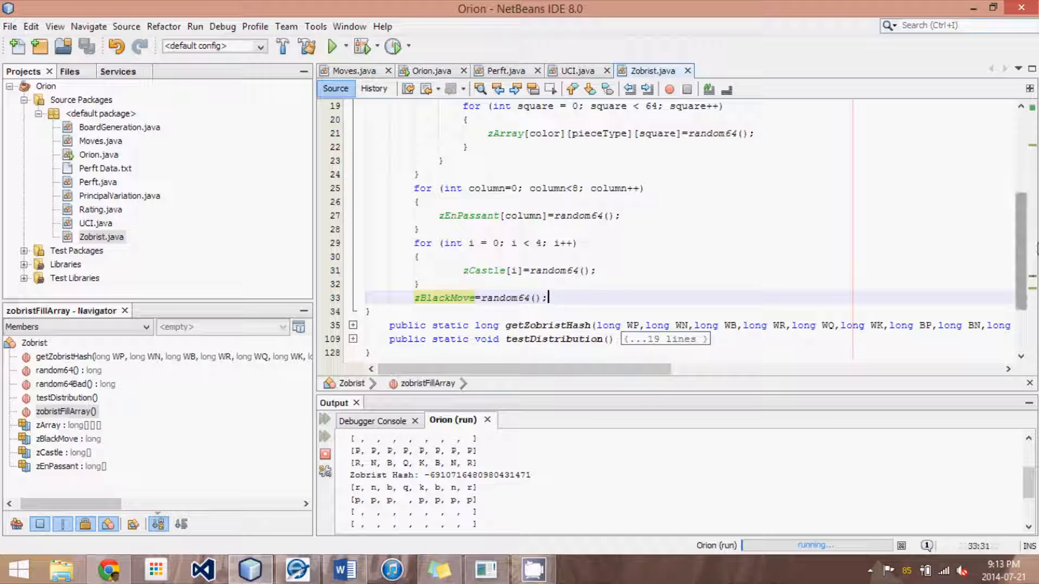
{"action": "scroll", "scroll_direction": "up", "scroll_amount": 3}
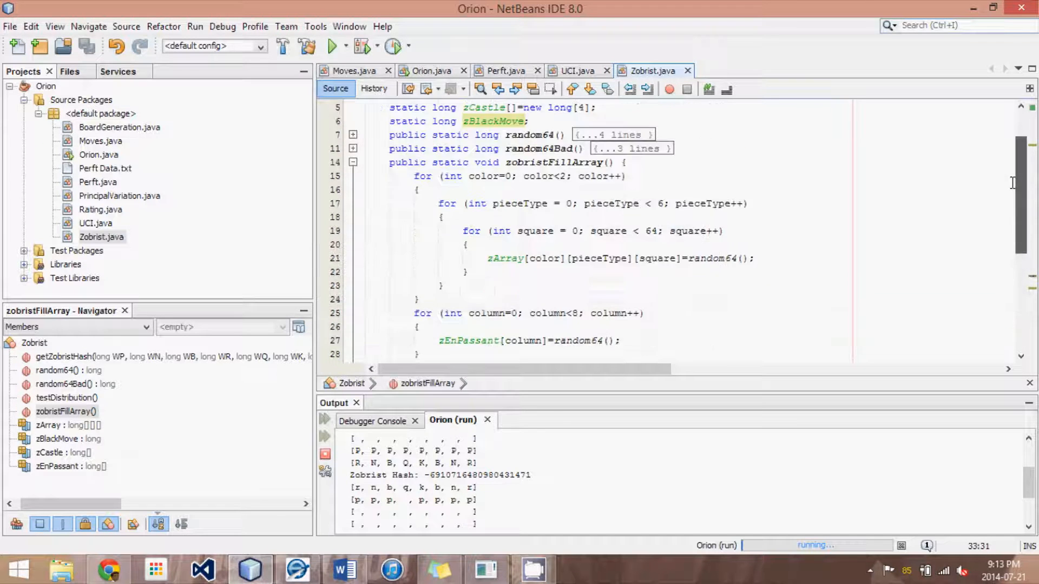
{"action": "scroll", "scroll_direction": "up", "scroll_amount": 3}
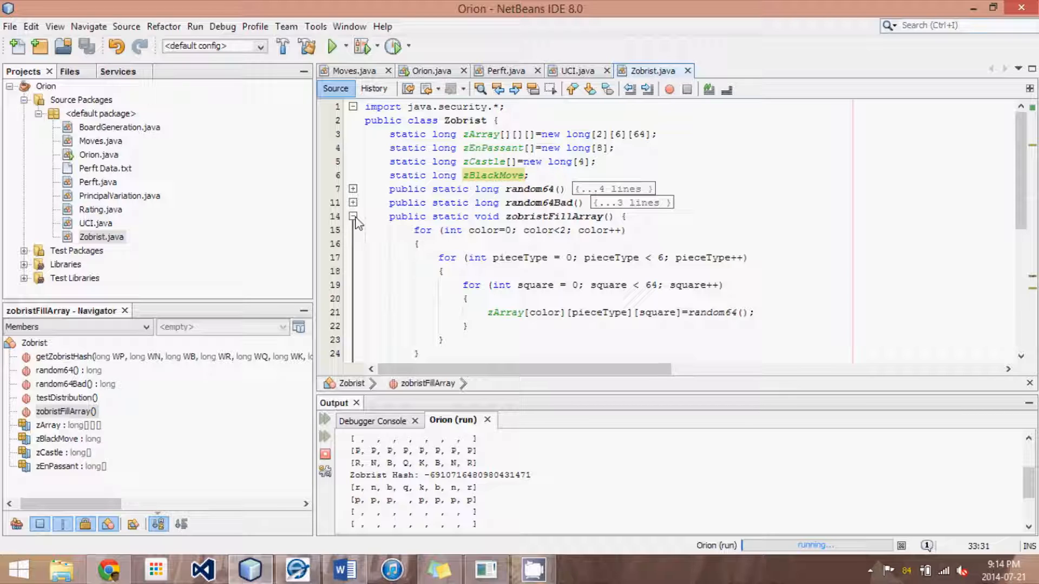
Fold the zobristFillArray body back to its signature.
{"action": "left_click", "coordinate": [353, 216]}
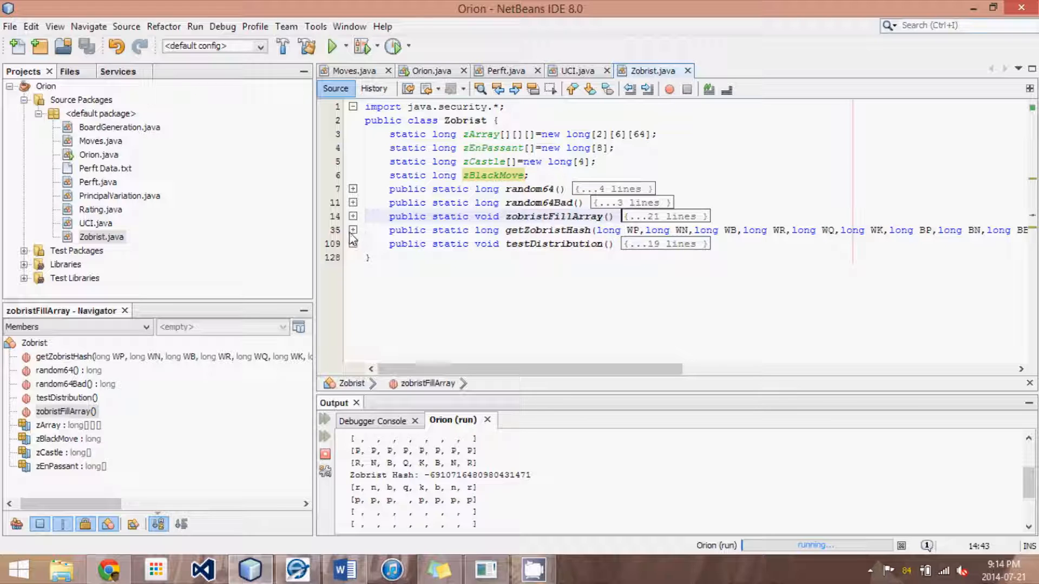
{"action": "left_click", "coordinate": [353, 230]}
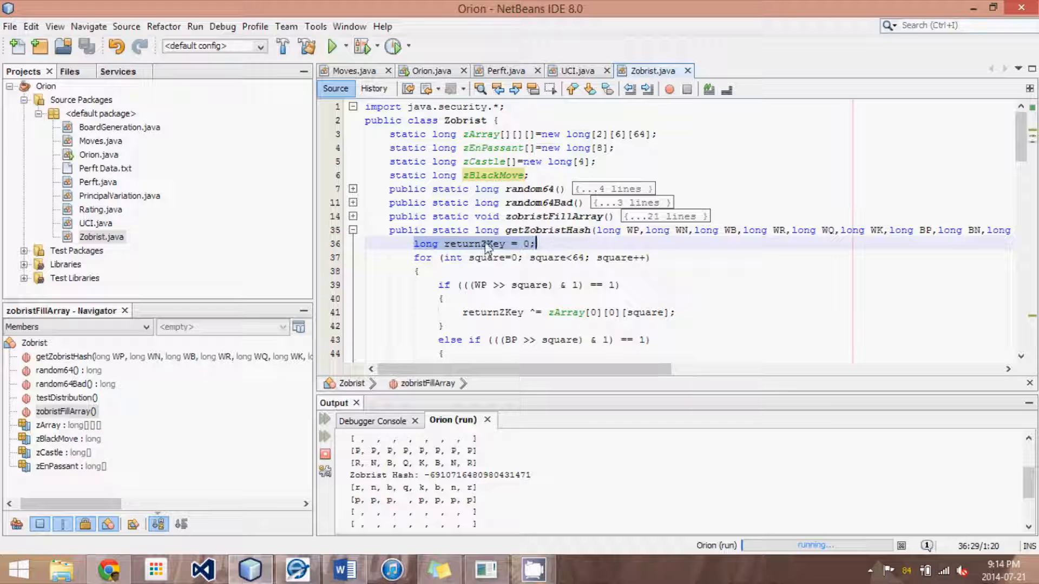
{"action": "double_click", "coordinate": [474, 244]}
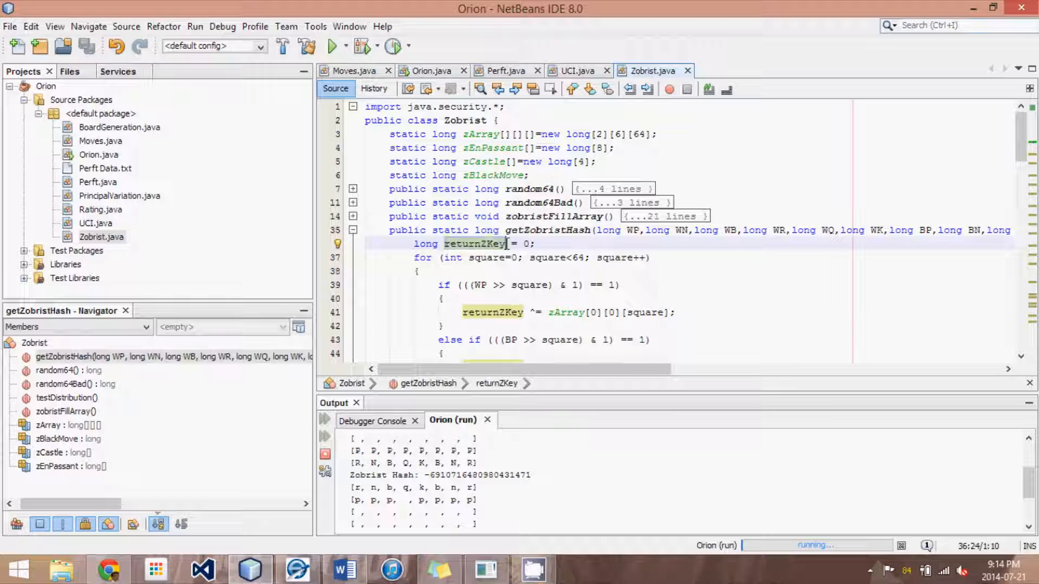
{"action": "left_click", "coordinate": [524, 244]}
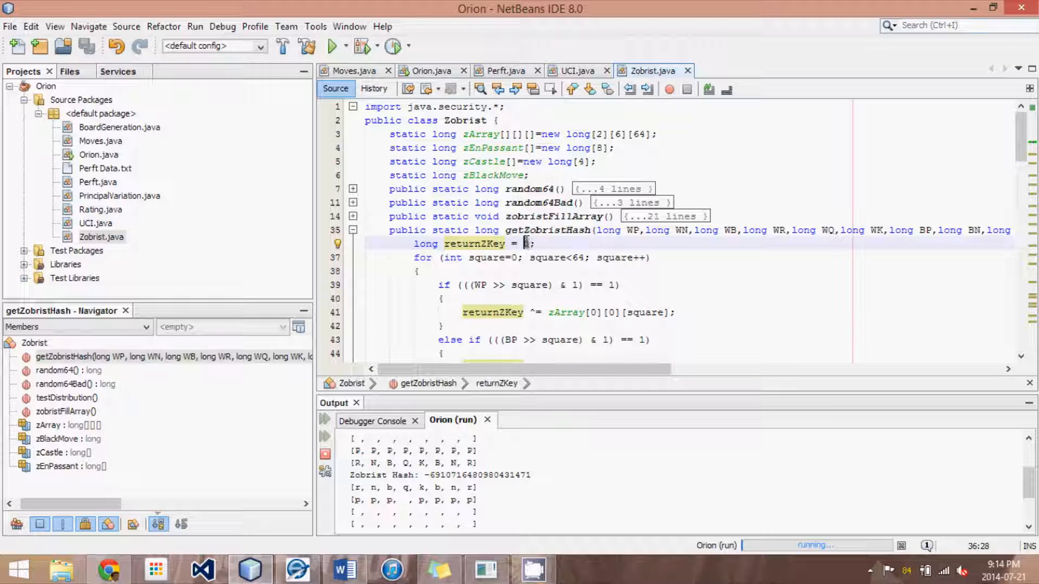
{"action": "scroll", "scroll_direction": "down", "scroll_amount": 3}
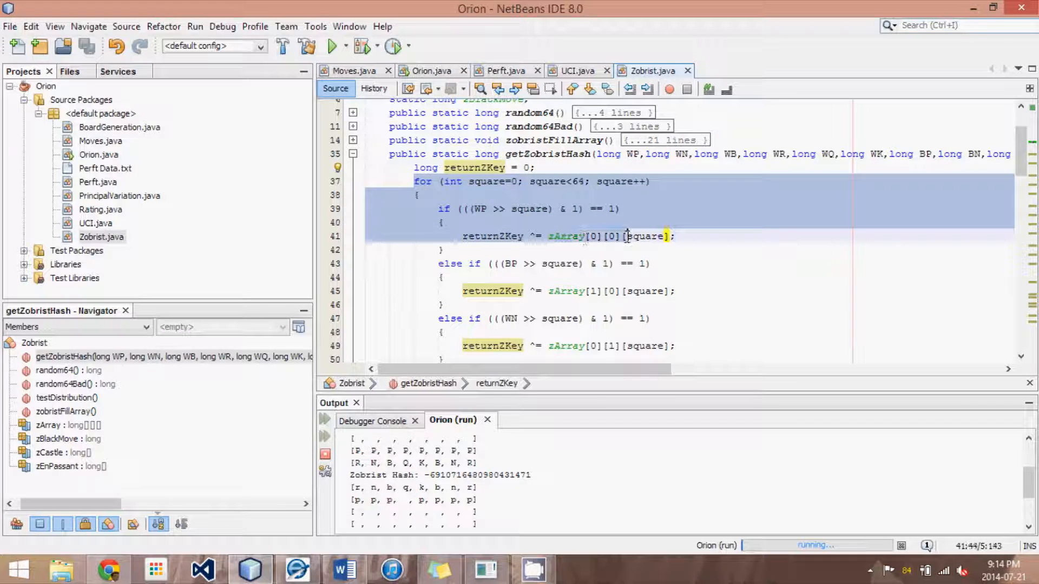
{"action": "left_click", "coordinate": [679, 236]}
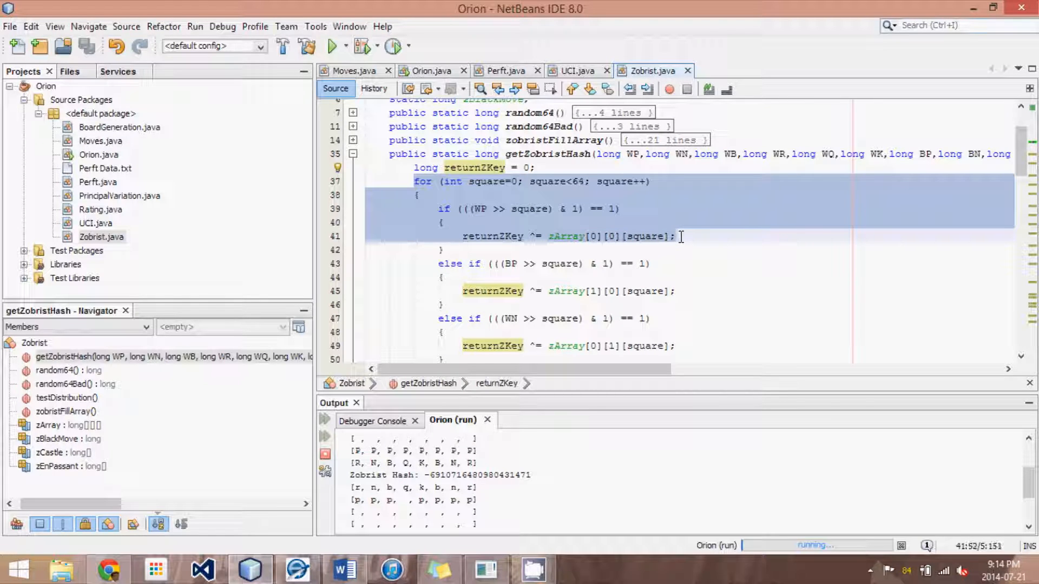
{"action": "left_click", "coordinate": [487, 236]}
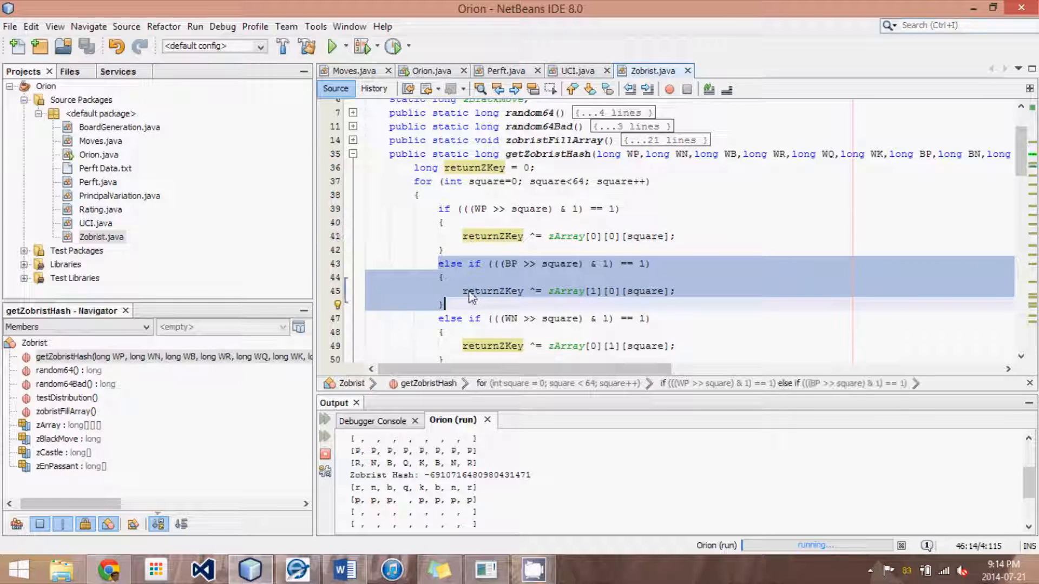
{"action": "left_click", "coordinate": [671, 291]}
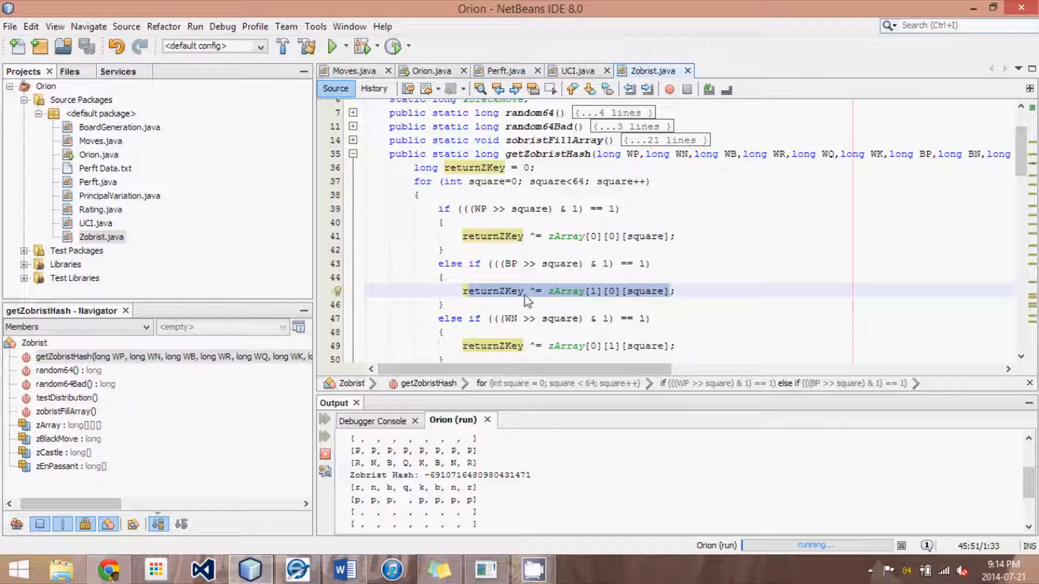
{"action": "scroll", "scroll_direction": "down", "scroll_amount": 3}
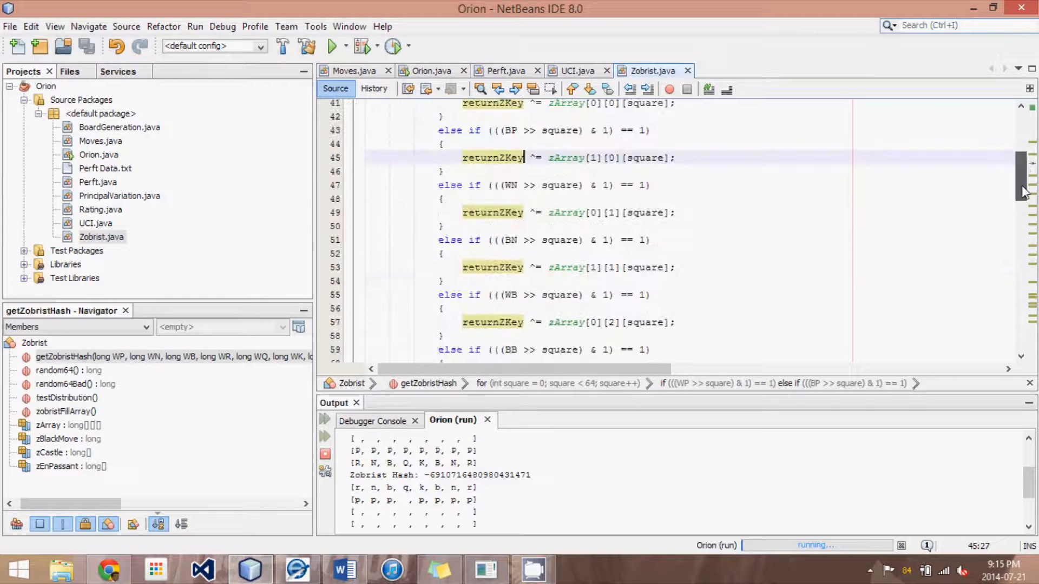
{"action": "scroll", "scroll_direction": "down", "scroll_amount": 3}
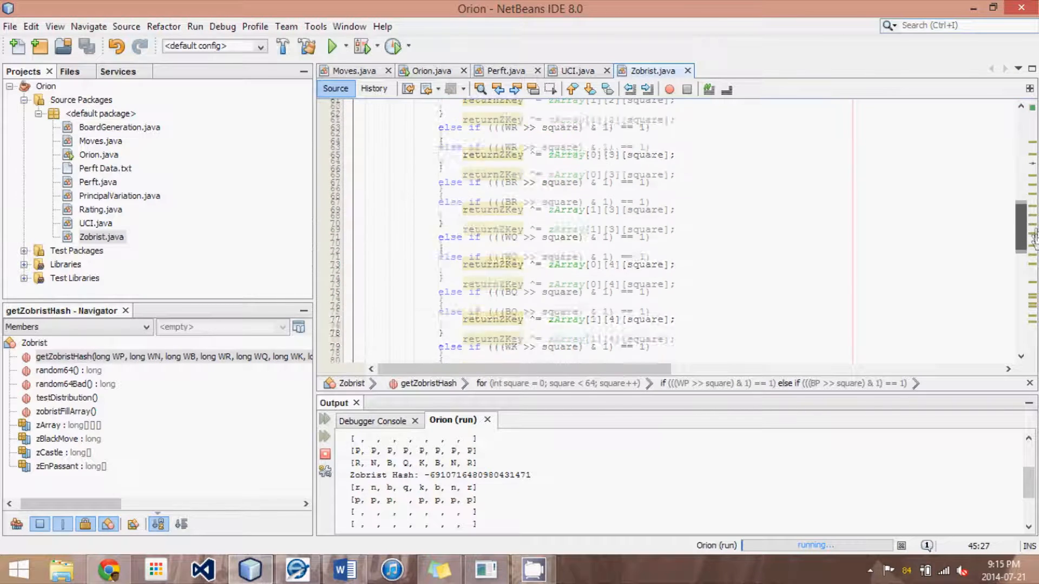
{"action": "scroll", "scroll_direction": "down", "scroll_amount": 3}
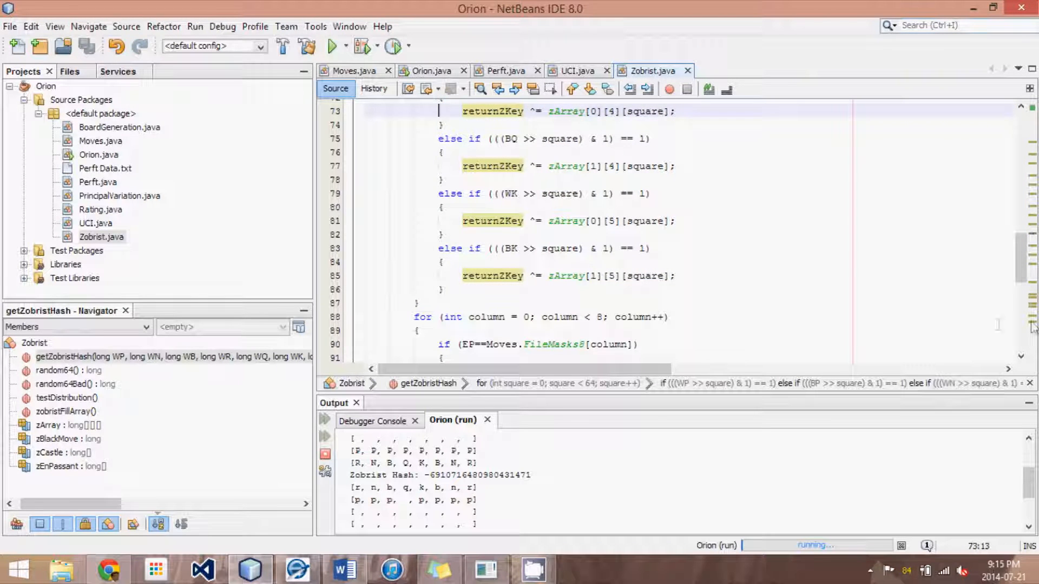
{"action": "scroll", "scroll_direction": "up", "scroll_amount": 3}
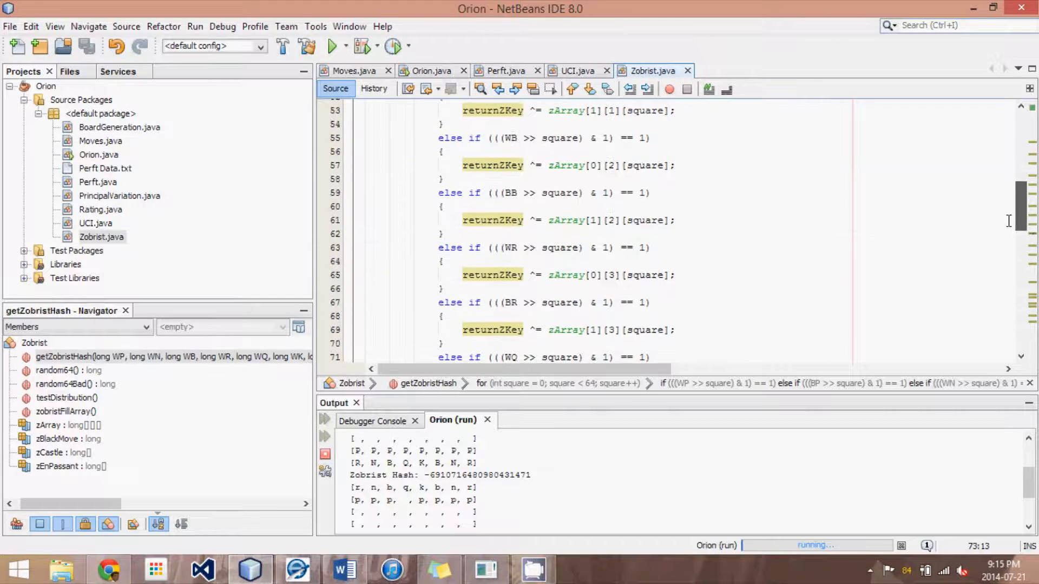
{"action": "scroll", "scroll_direction": "up", "scroll_amount": 3}
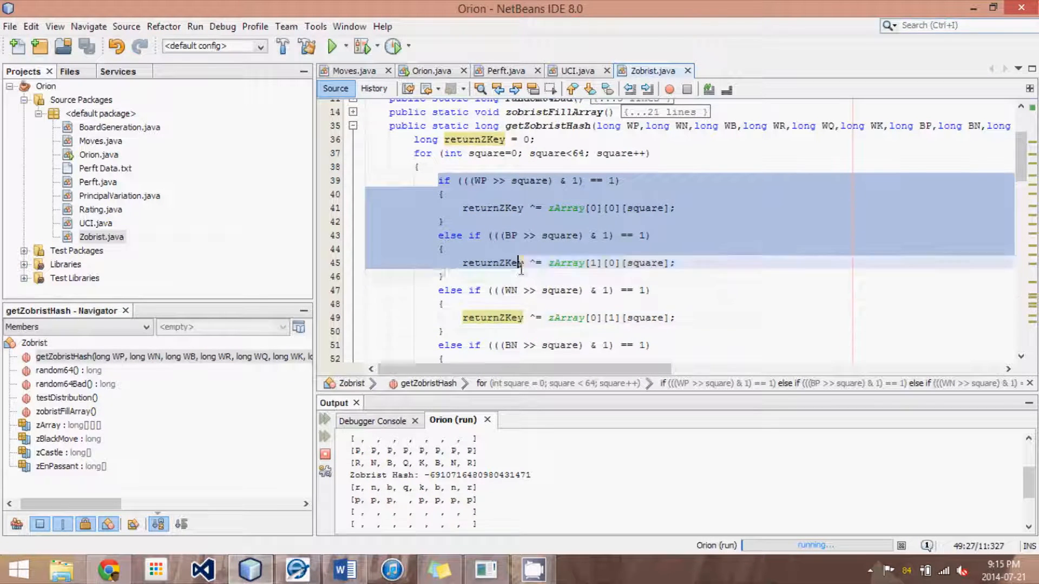
{"action": "scroll", "scroll_direction": "down", "scroll_amount": 3}
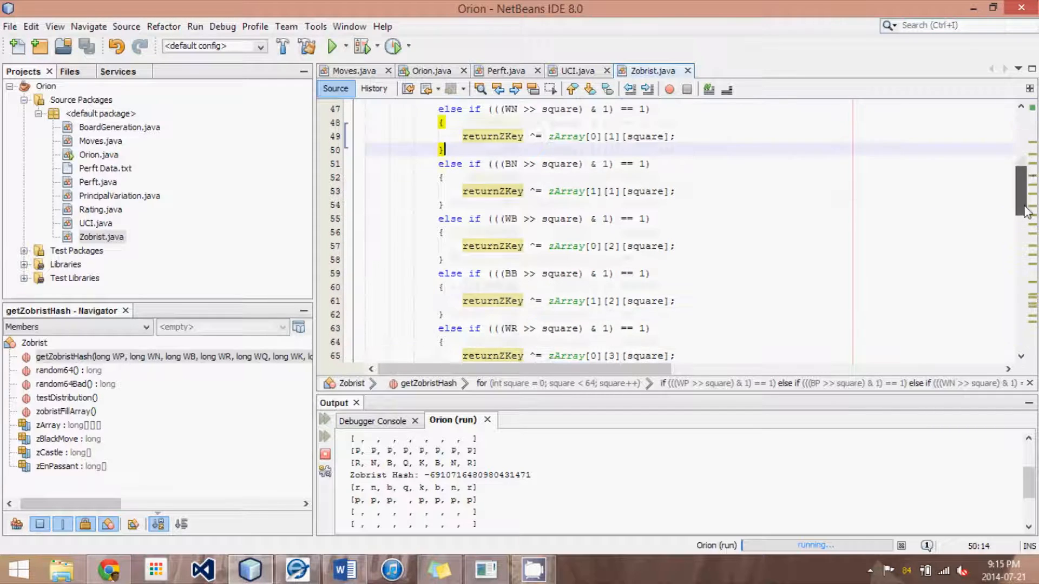
{"action": "scroll", "scroll_direction": "down", "scroll_amount": 3}
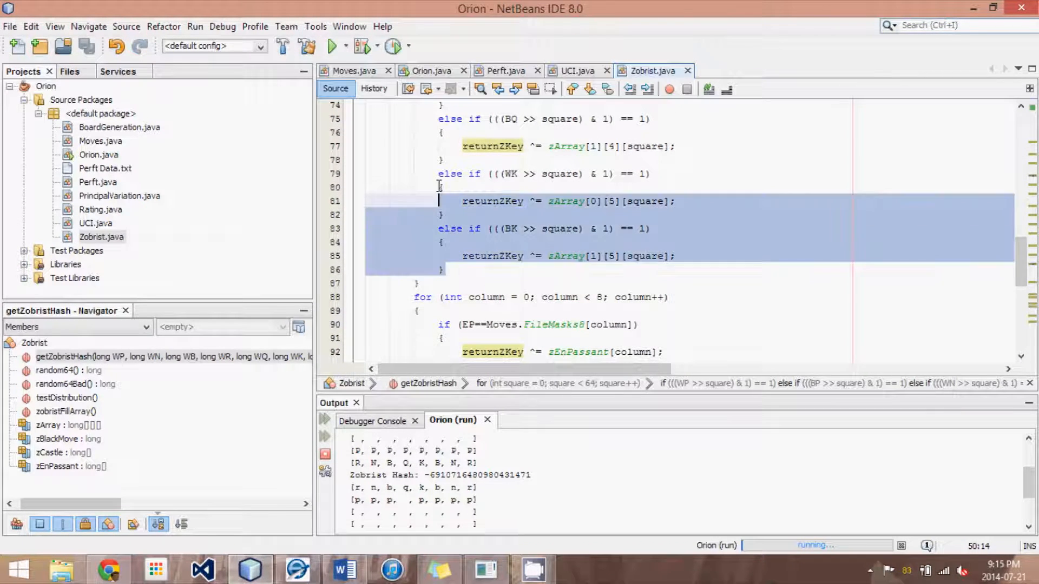
{"action": "left_click", "coordinate": [596, 256]}
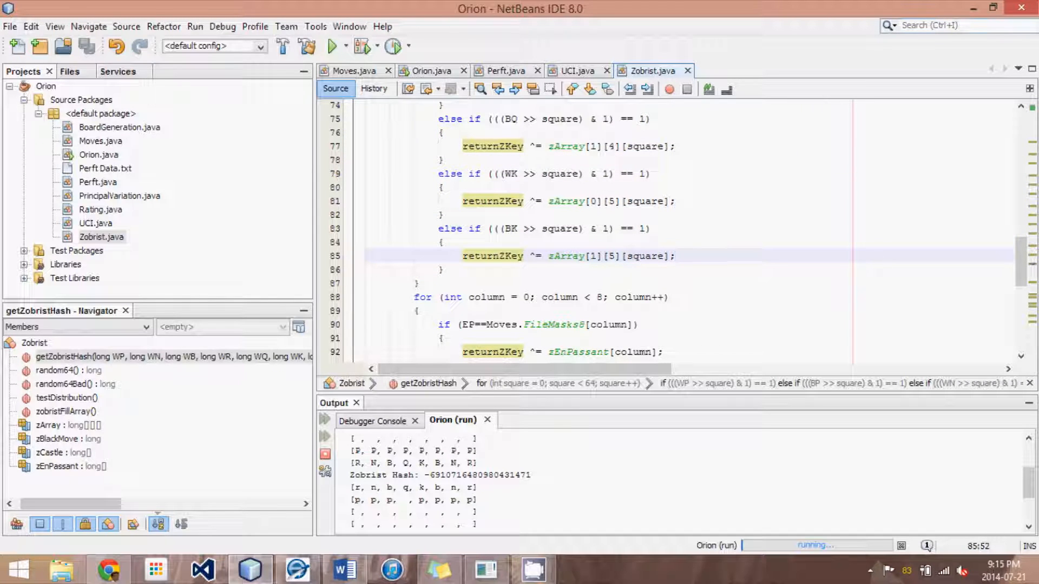
{"action": "scroll", "scroll_direction": "up", "scroll_amount": 3}
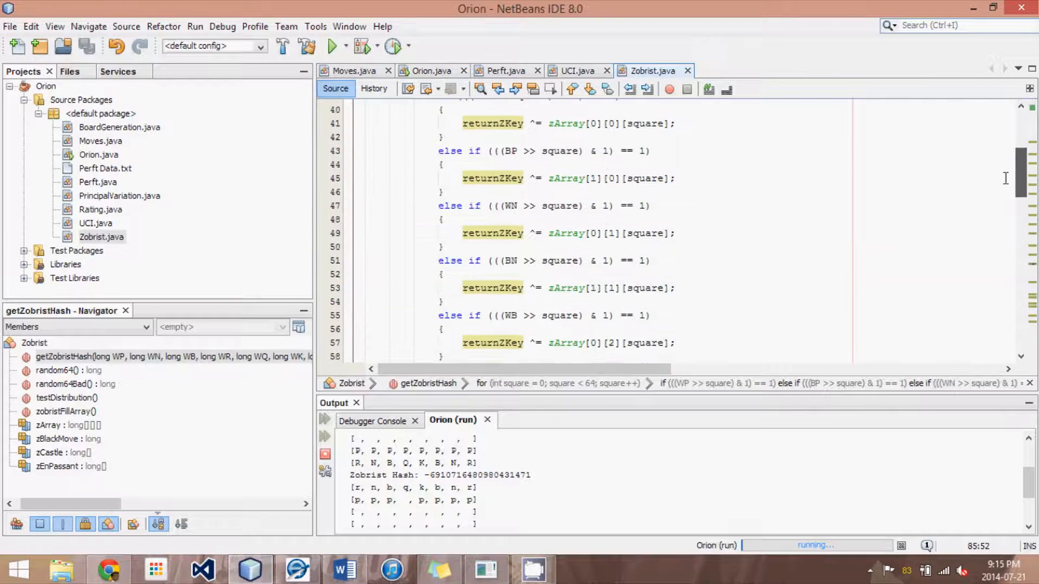
{"action": "scroll", "scroll_direction": "up", "scroll_amount": 3}
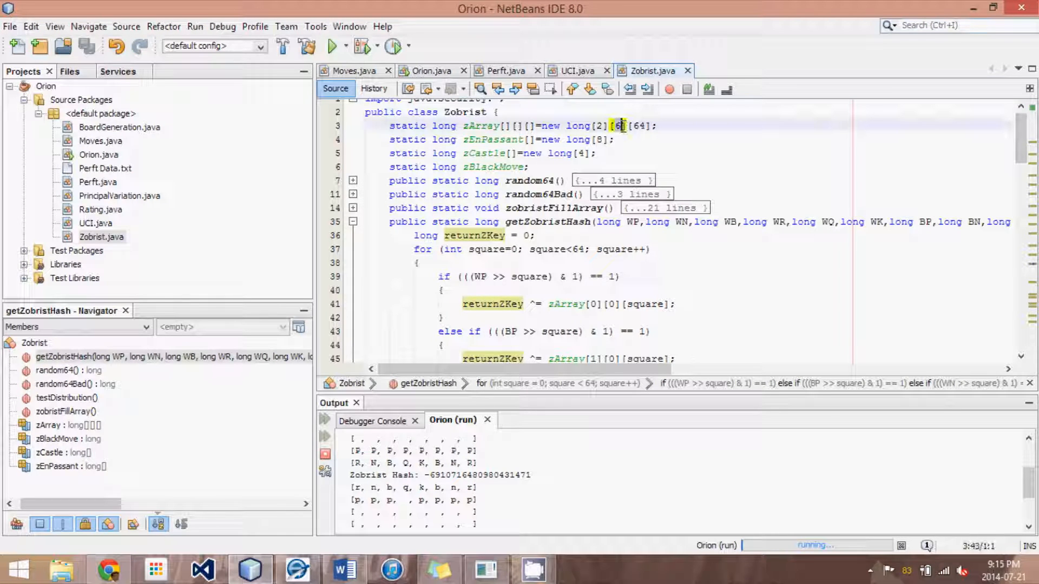
{"action": "scroll", "scroll_direction": "down", "scroll_amount": 3}
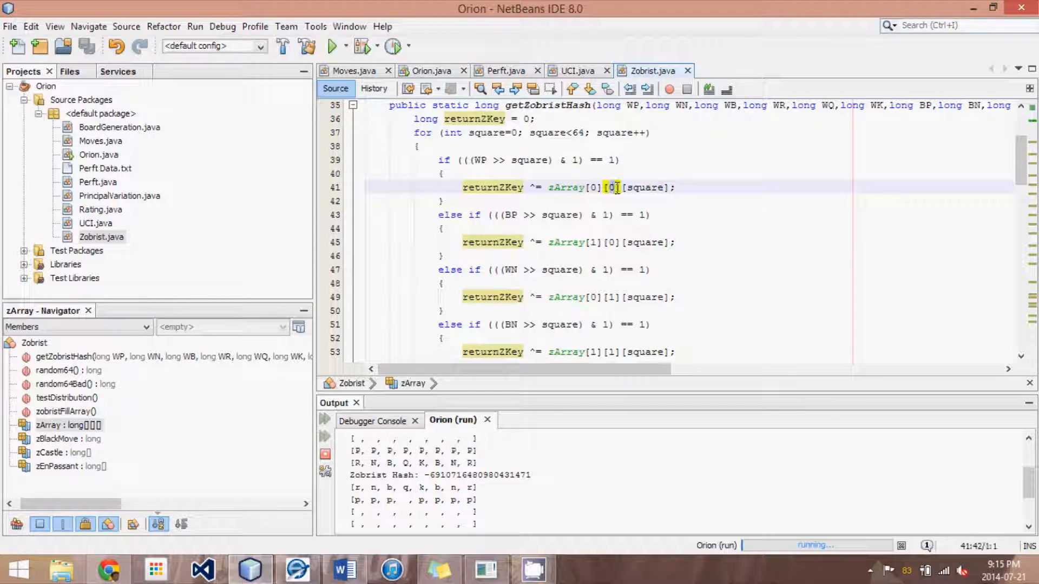
{"action": "left_click", "coordinate": [612, 242]}
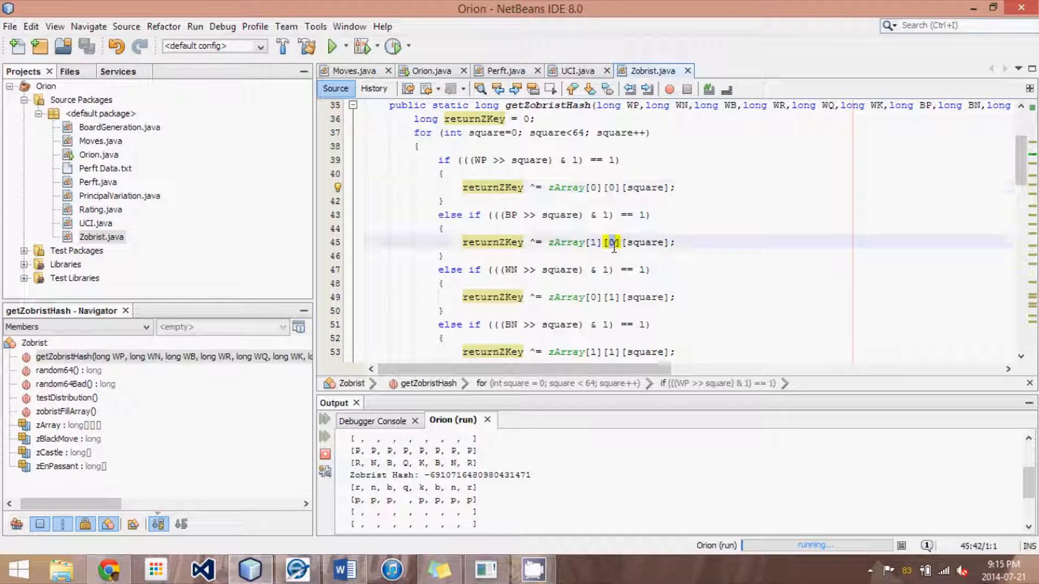
{"action": "scroll", "scroll_direction": "down", "scroll_amount": 3}
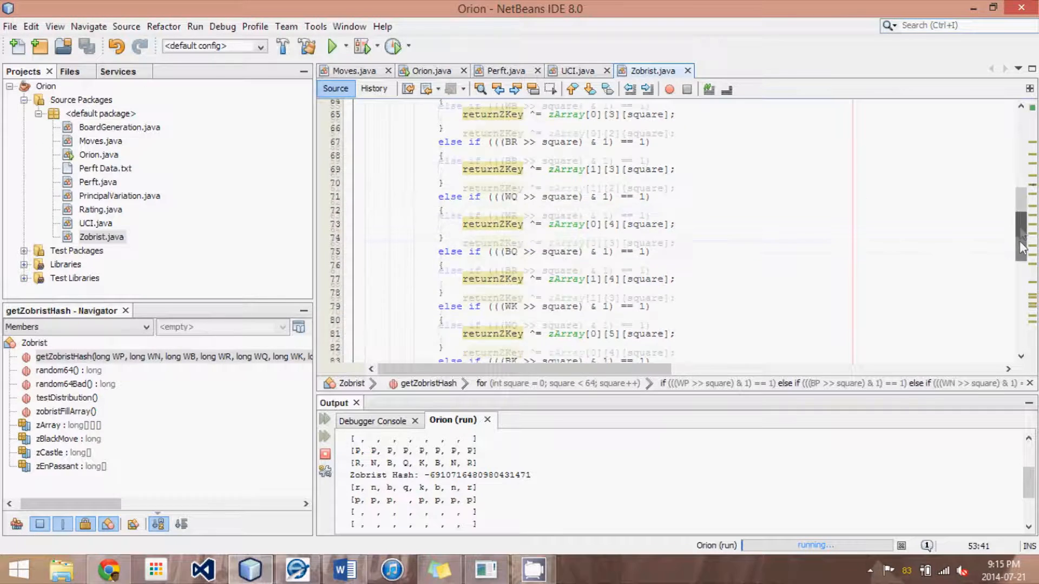
{"action": "scroll", "scroll_direction": "down", "scroll_amount": 3}
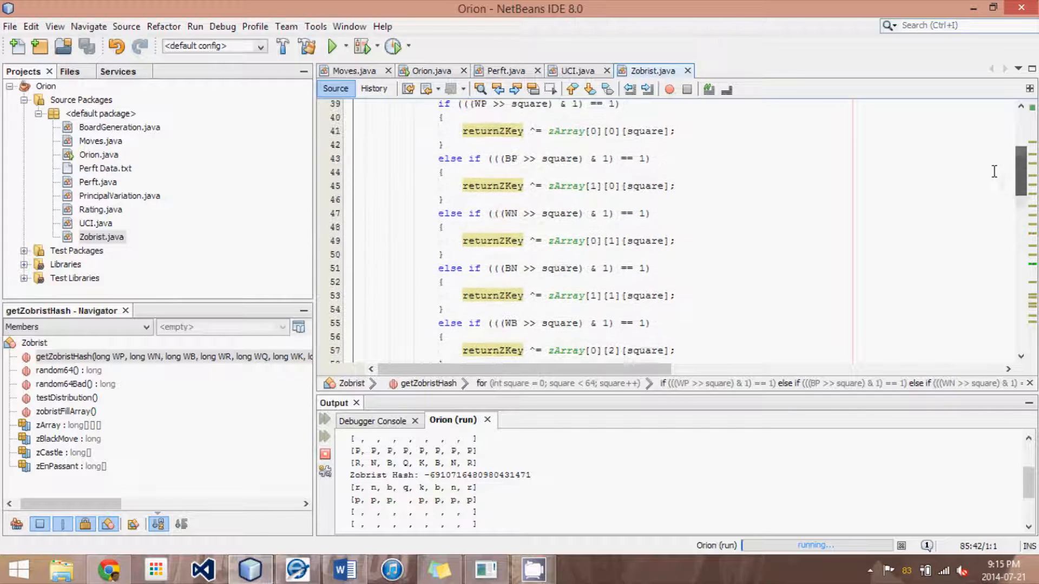
{"action": "scroll", "scroll_direction": "up", "scroll_amount": 3}
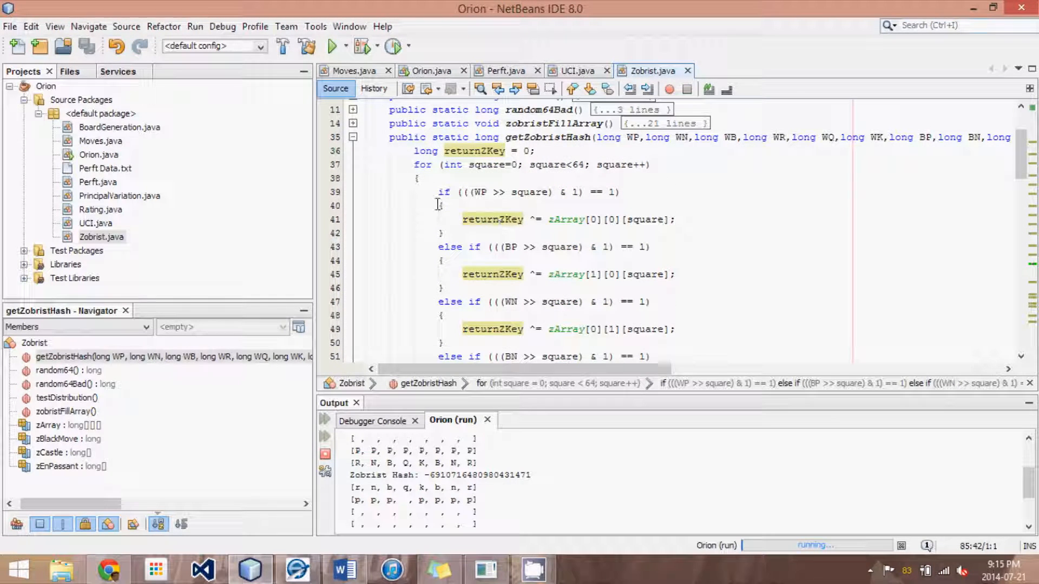
{"action": "mouse_move", "coordinate": [434, 198]}
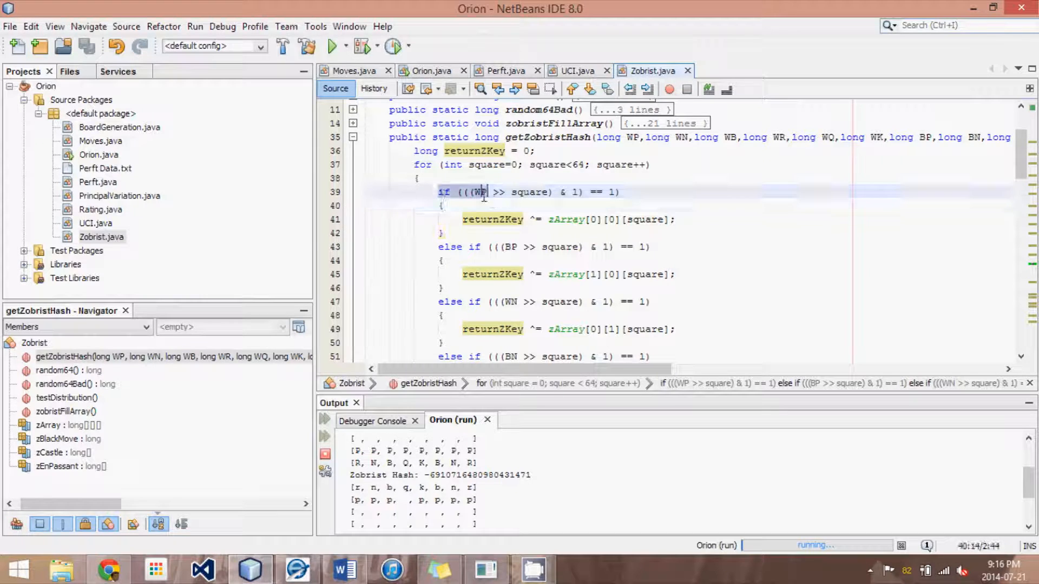
{"action": "left_click", "coordinate": [483, 193]}
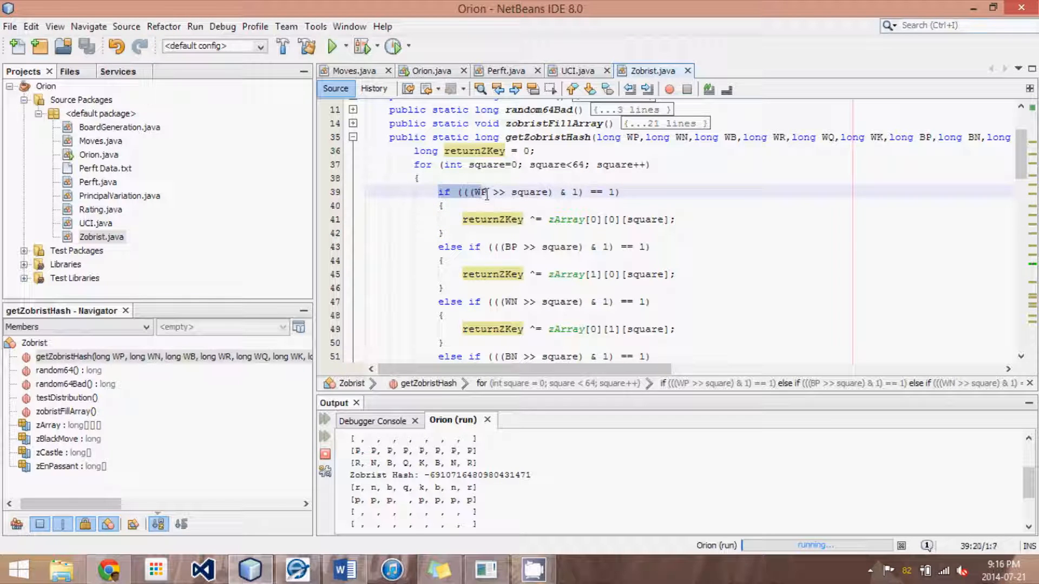
{"action": "left_click", "coordinate": [442, 259]}
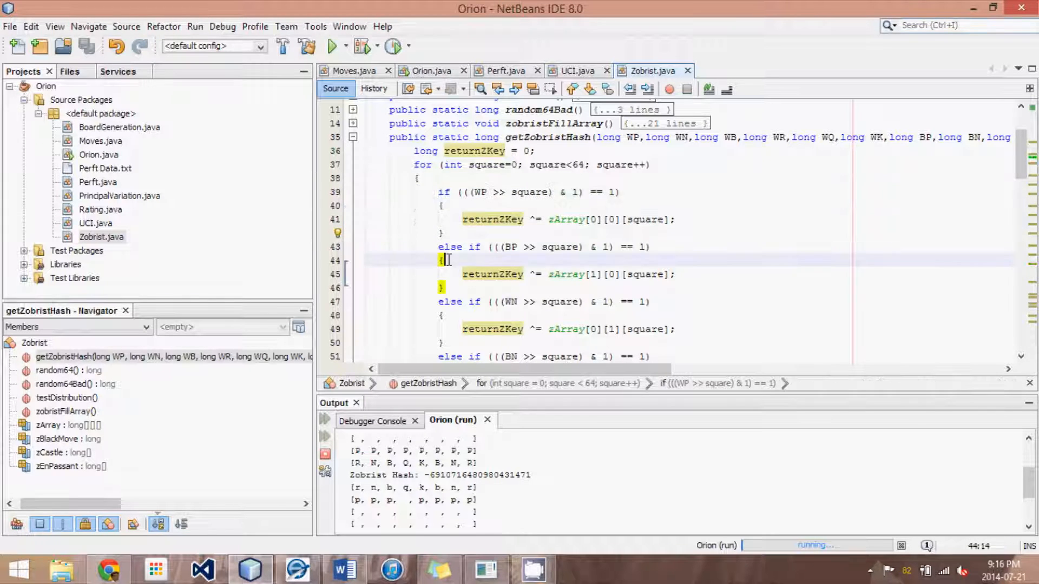
{"action": "left_click", "coordinate": [510, 301]}
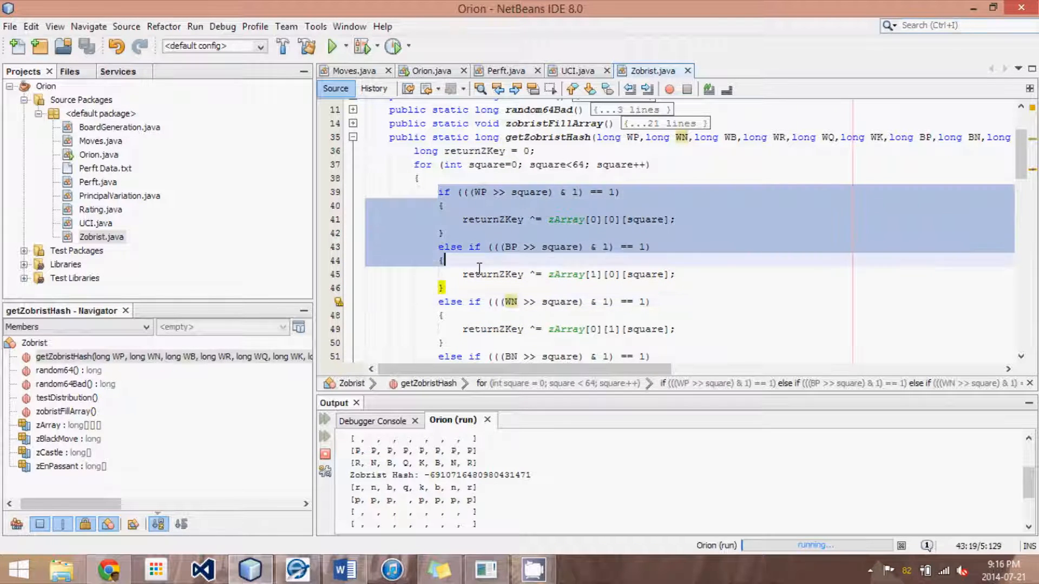
{"action": "left_click", "coordinate": [442, 287]}
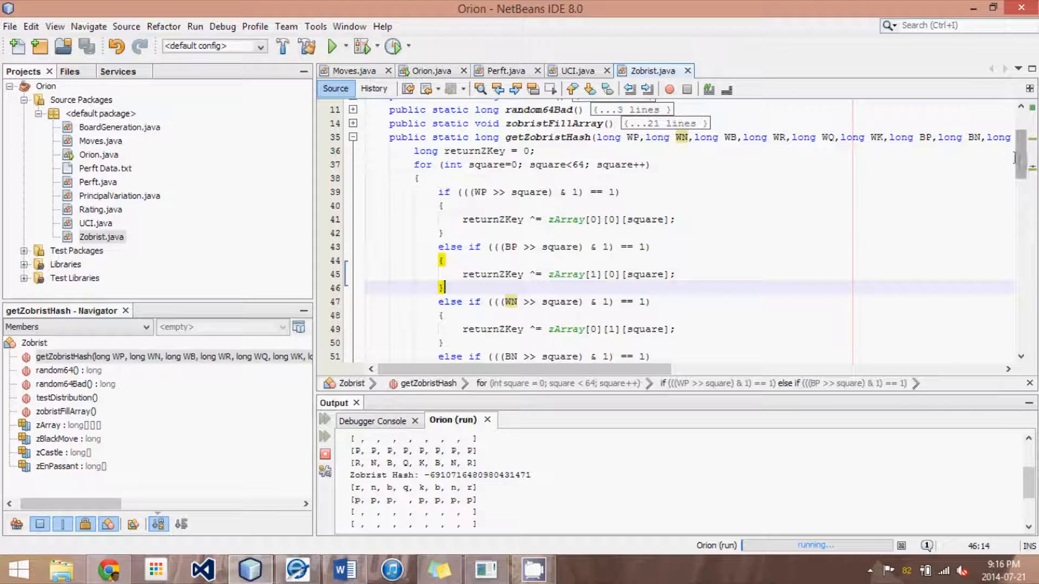
{"action": "scroll", "scroll_direction": "down", "scroll_amount": 3}
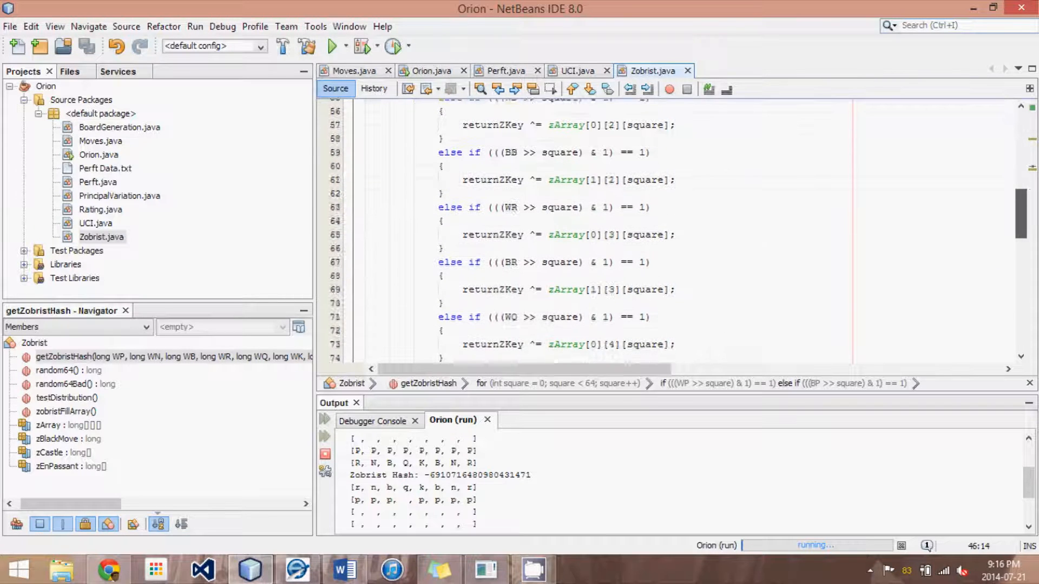
{"action": "scroll", "scroll_direction": "up", "scroll_amount": 3}
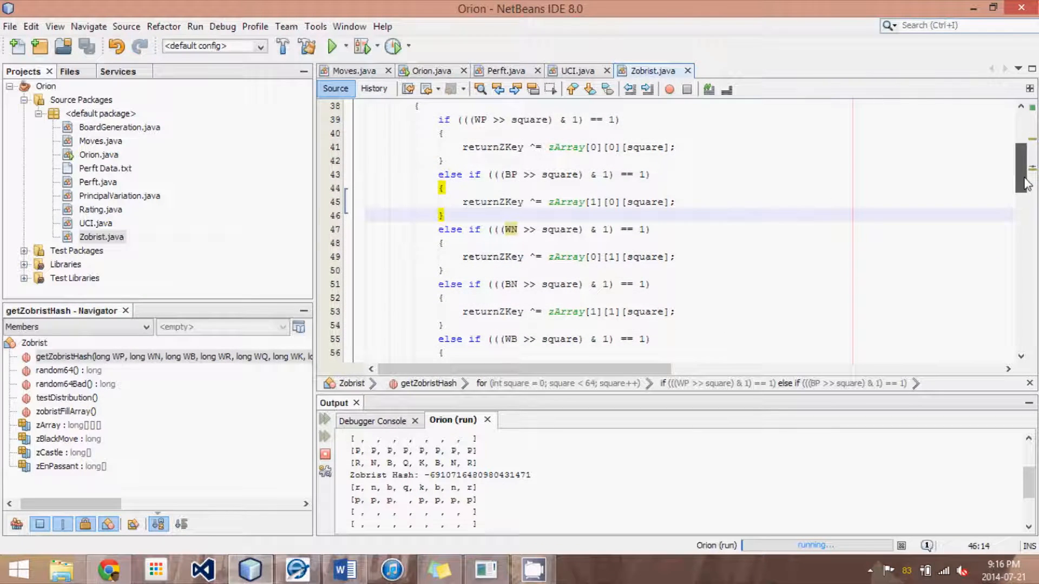
{"action": "scroll", "scroll_direction": "down", "scroll_amount": 3}
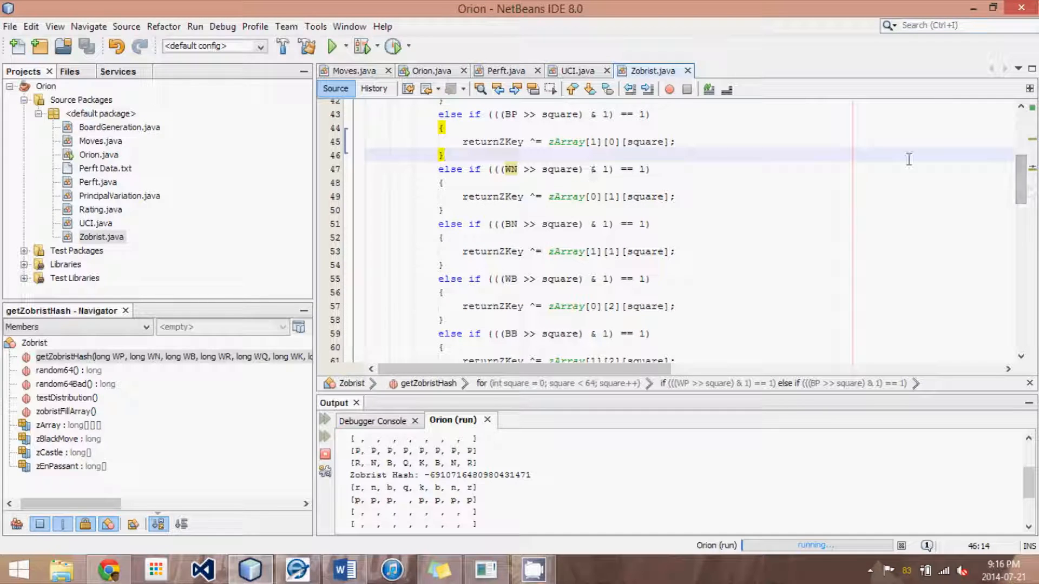
{"action": "scroll", "scroll_direction": "down", "scroll_amount": 3}
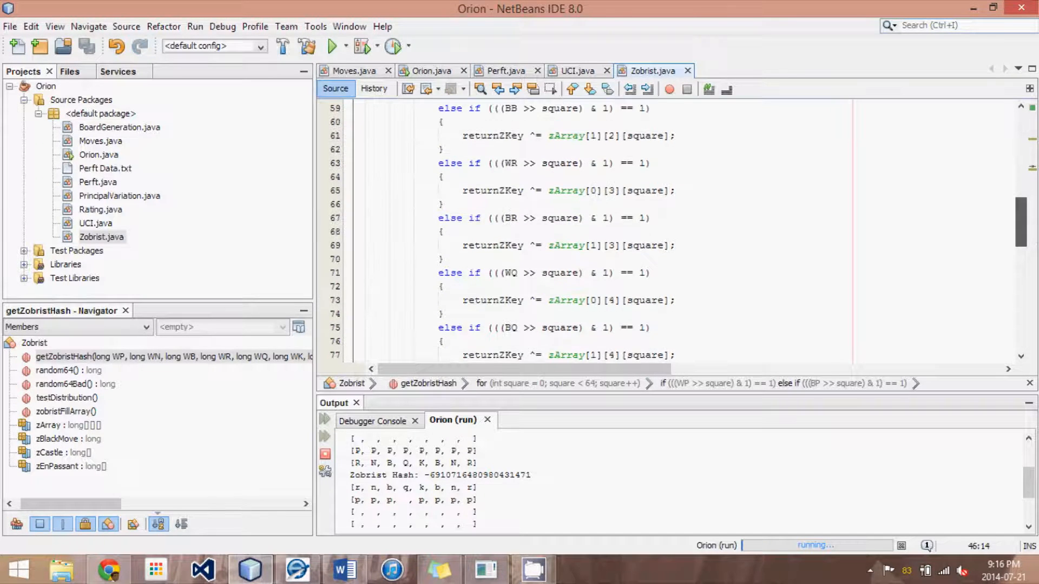
{"action": "scroll", "scroll_direction": "down", "scroll_amount": 3}
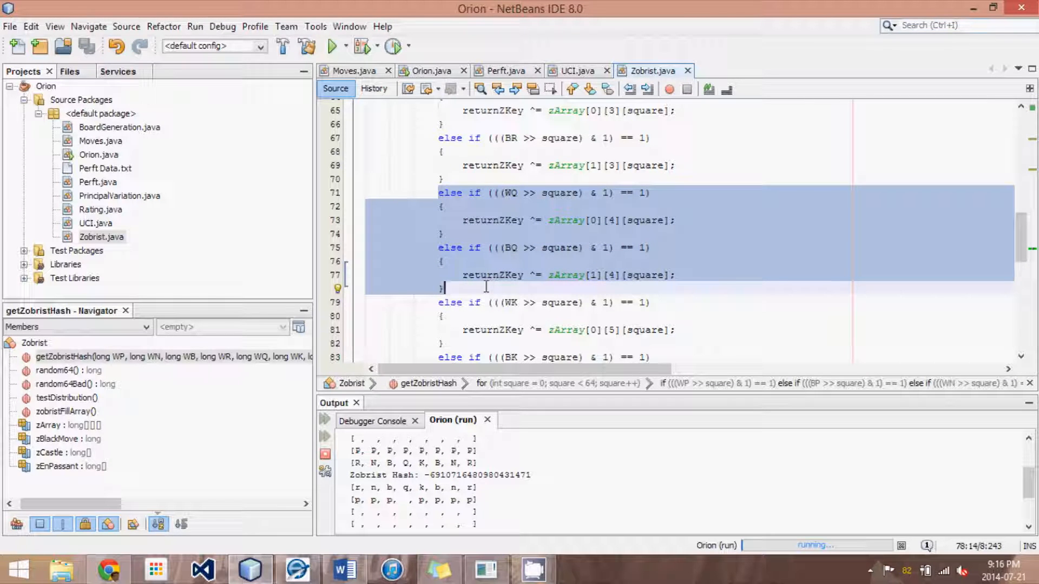
{"action": "scroll", "scroll_direction": "down", "scroll_amount": 3}
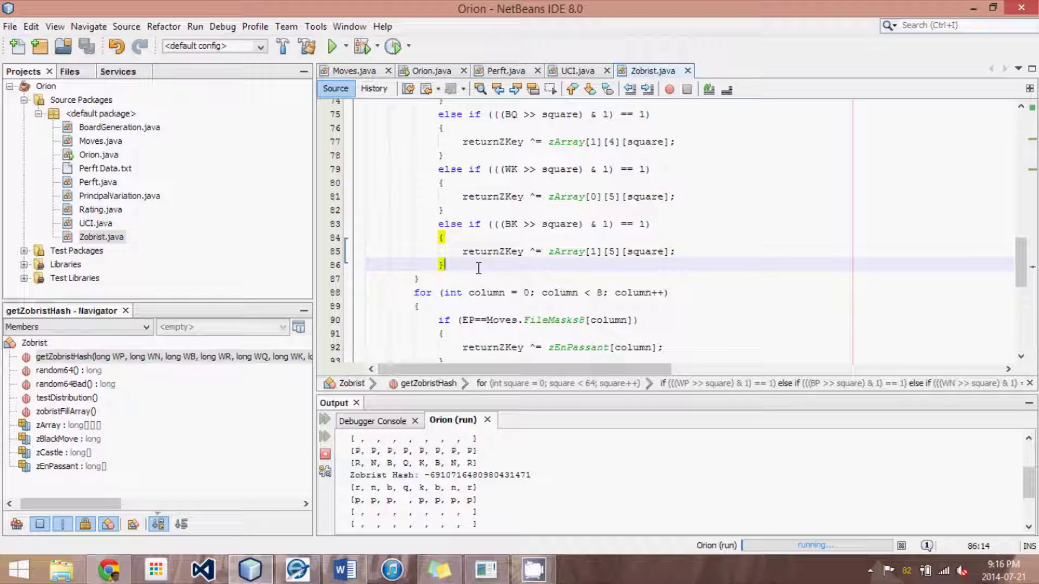
{"action": "mouse_move", "coordinate": [643, 248]}
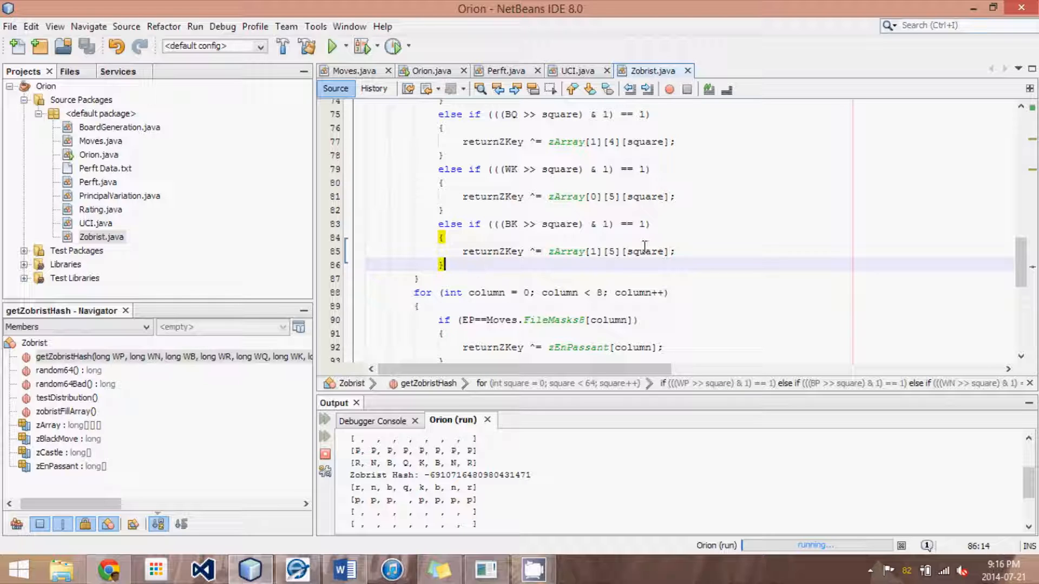
{"action": "scroll", "scroll_direction": "up", "scroll_amount": 3}
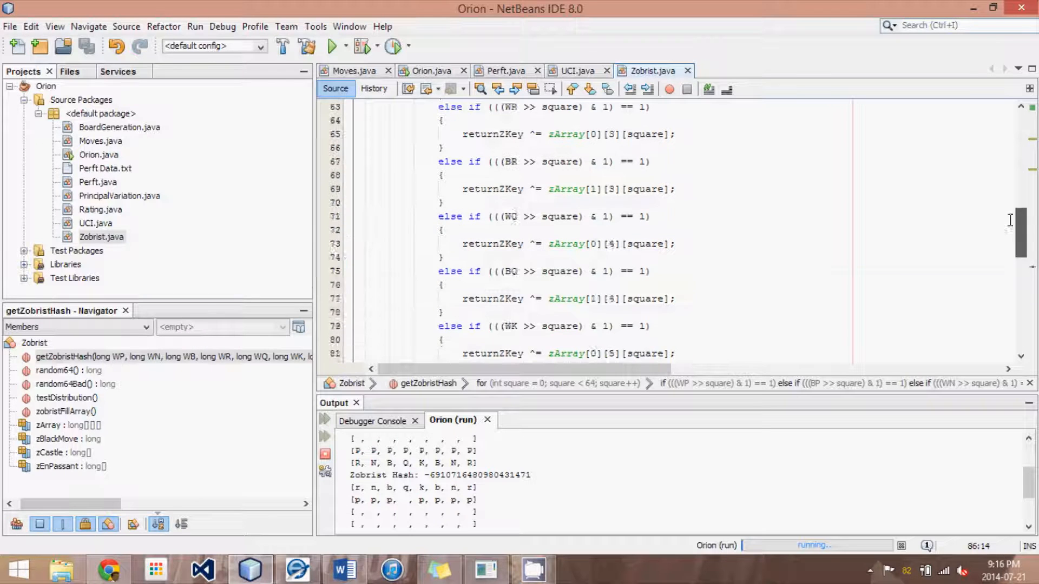
{"action": "scroll", "scroll_direction": "up", "scroll_amount": 3}
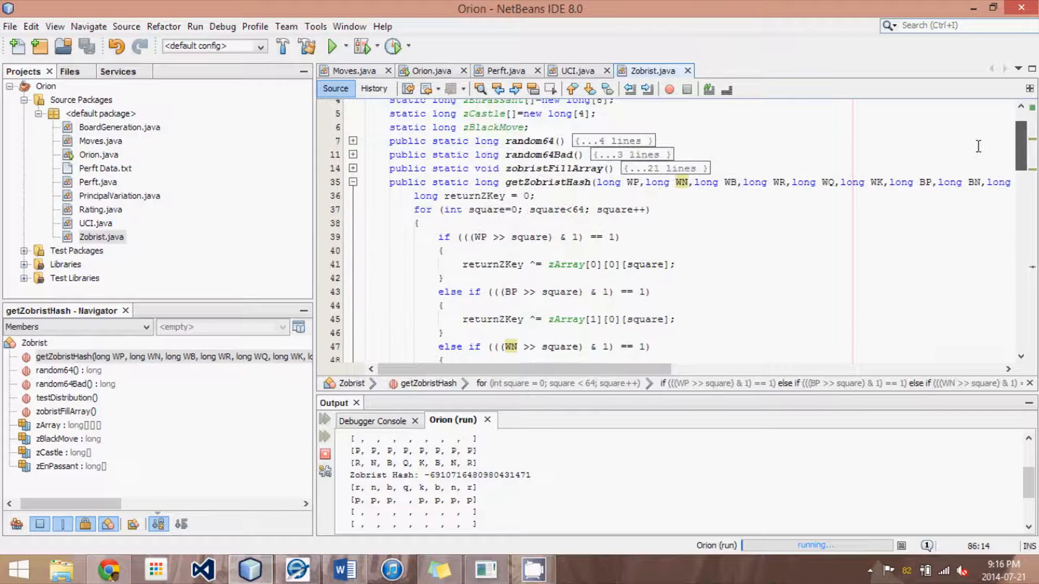
{"action": "scroll", "scroll_direction": "down", "scroll_amount": 3}
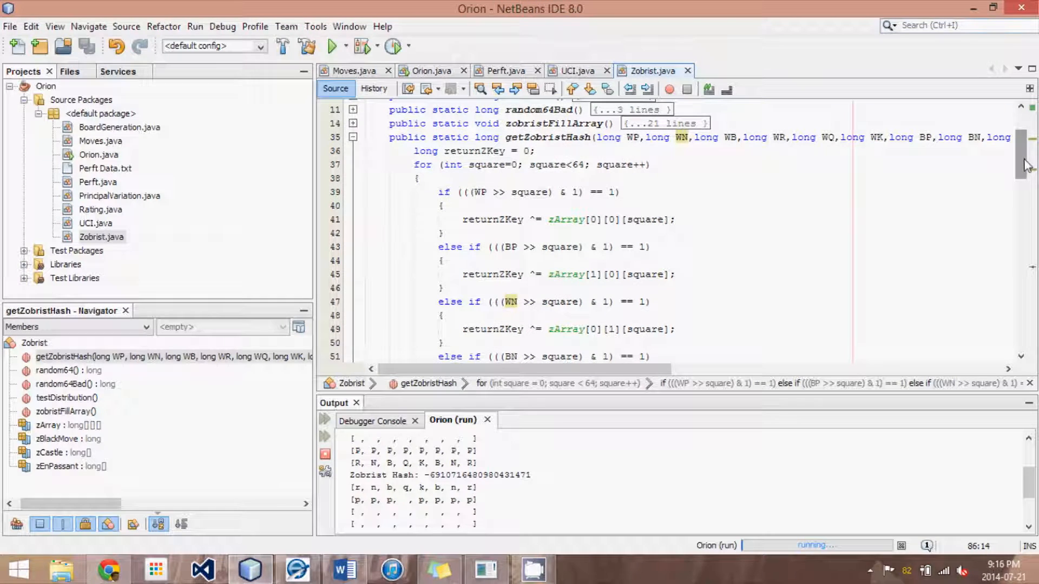
{"action": "left_click", "coordinate": [437, 192]}
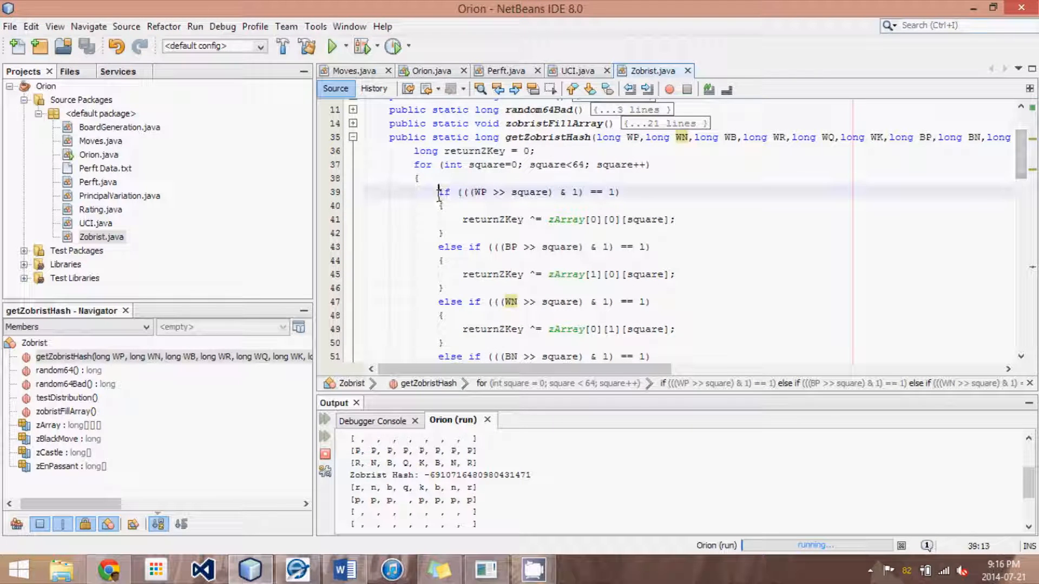
{"action": "left_click", "coordinate": [514, 192]}
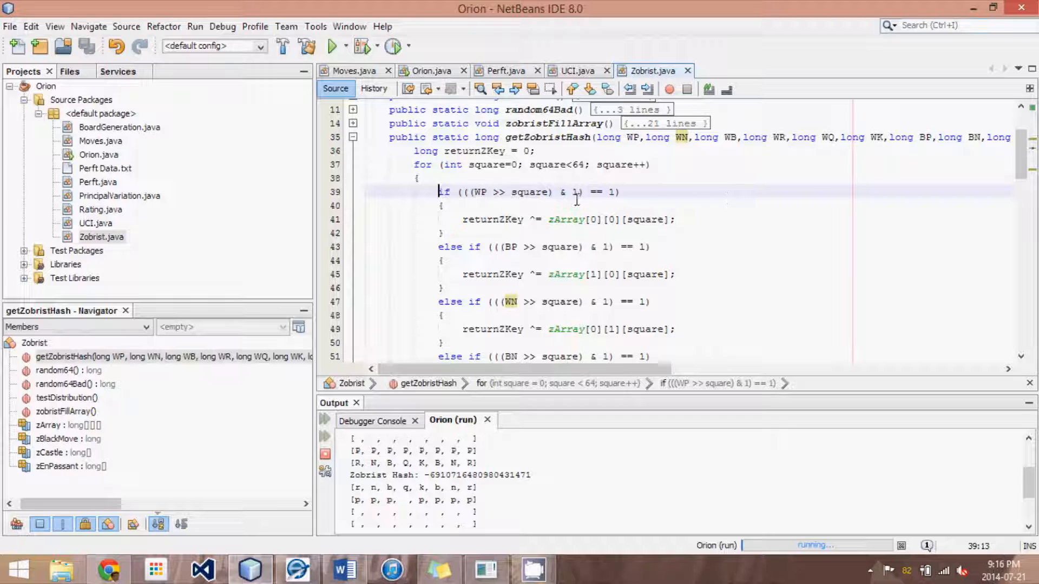
{"action": "mouse_move", "coordinate": [1024, 162]}
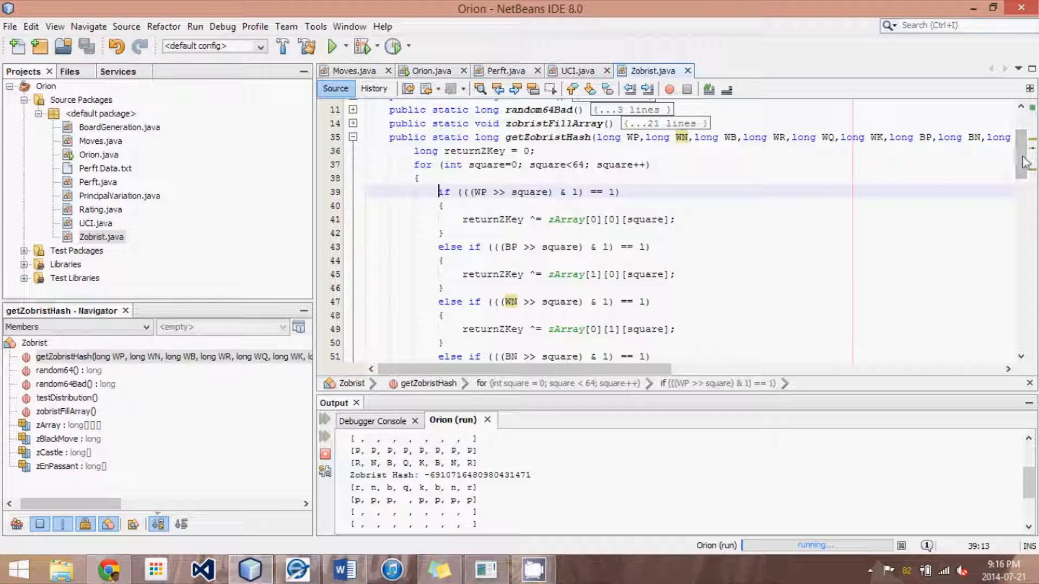
{"action": "mouse_move", "coordinate": [1024, 159]}
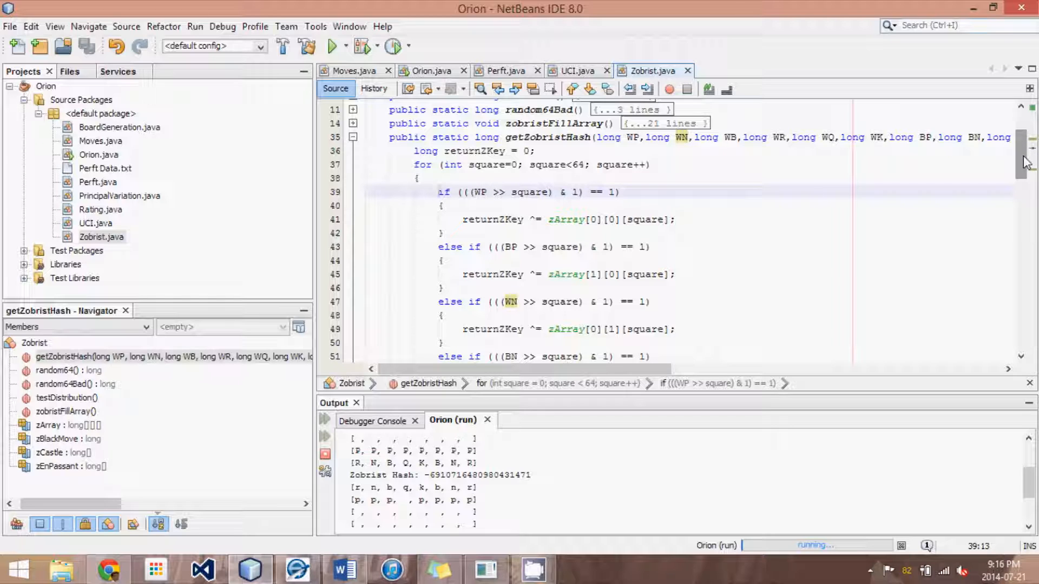
{"action": "scroll", "scroll_direction": "down", "scroll_amount": 3}
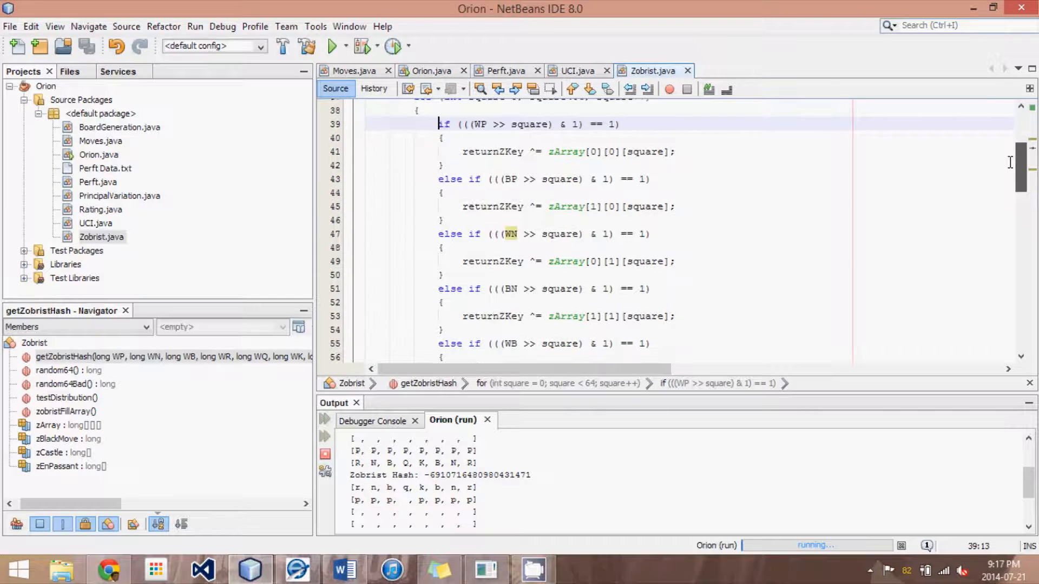
{"action": "scroll", "scroll_direction": "up", "scroll_amount": 3}
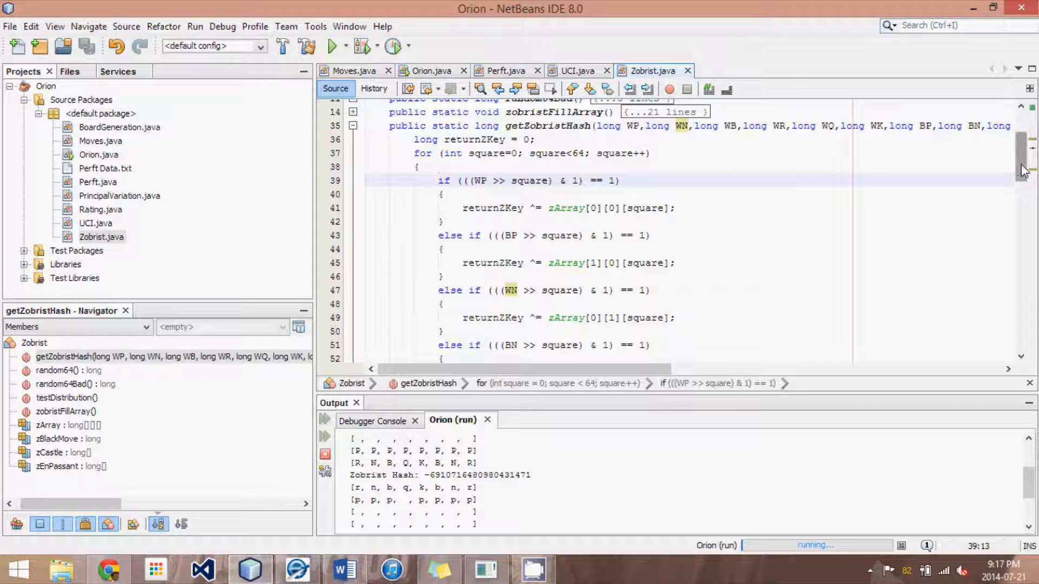
{"action": "scroll", "scroll_direction": "down", "scroll_amount": 3}
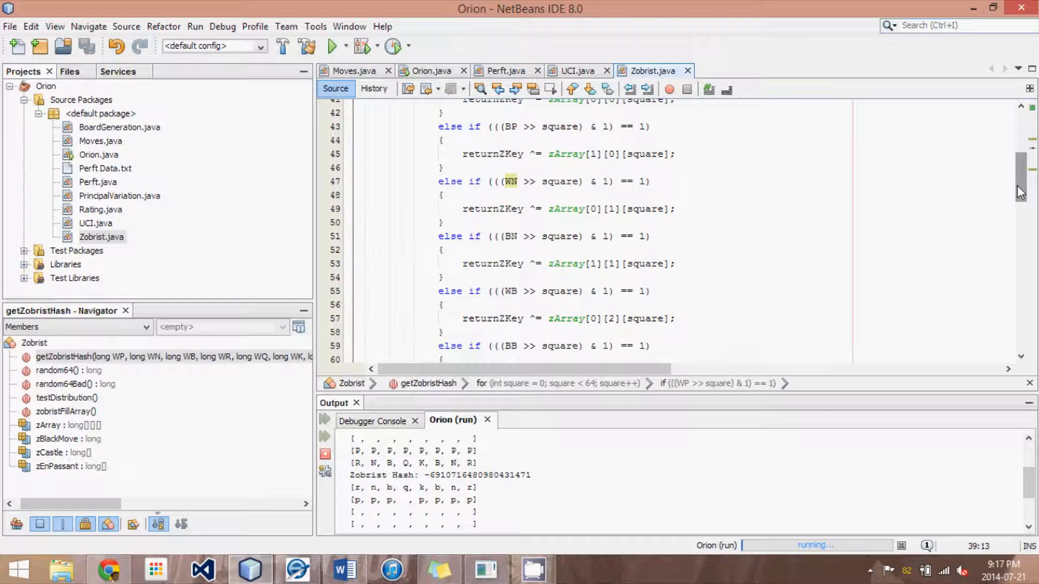
{"action": "scroll", "scroll_direction": "down", "scroll_amount": 3}
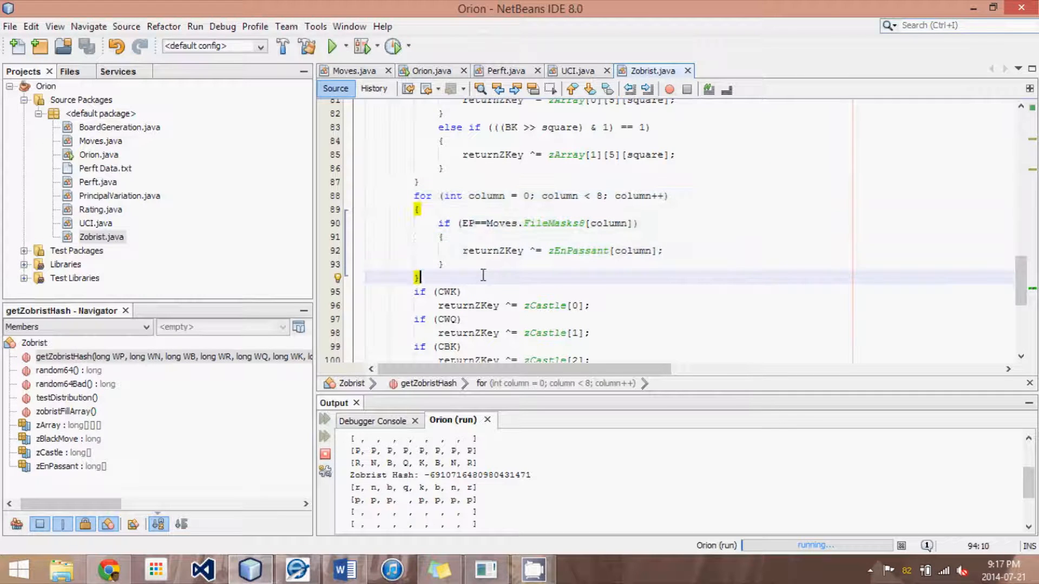
{"action": "left_click", "coordinate": [424, 195]}
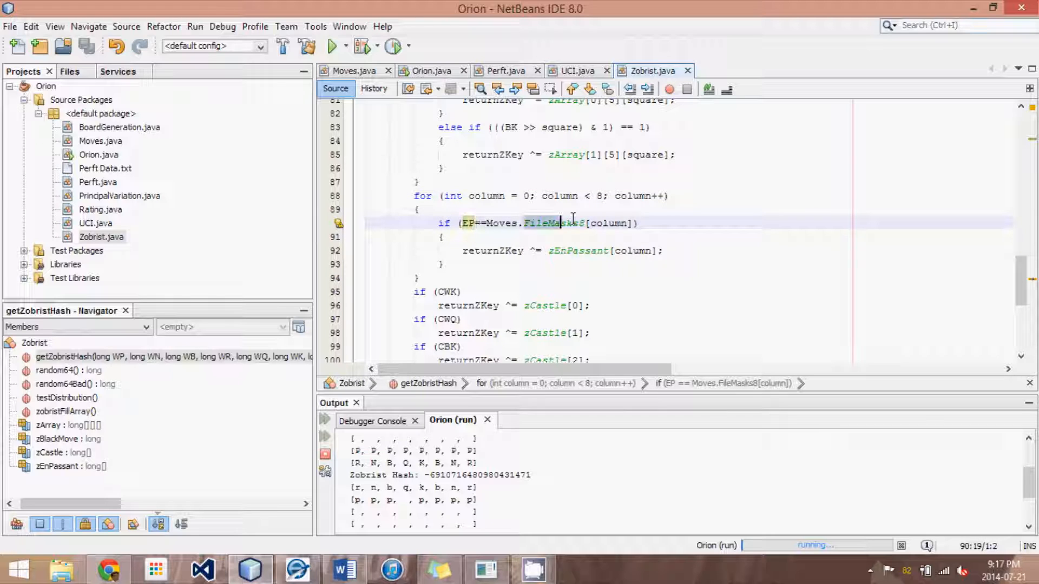
{"action": "left_click", "coordinate": [628, 224]}
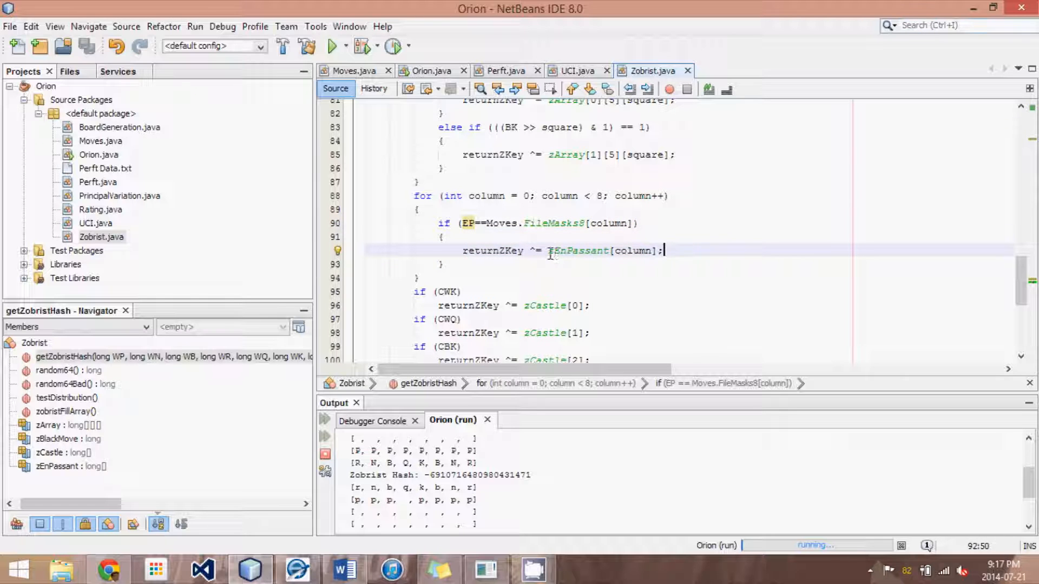
{"action": "scroll", "scroll_direction": "down", "scroll_amount": 3}
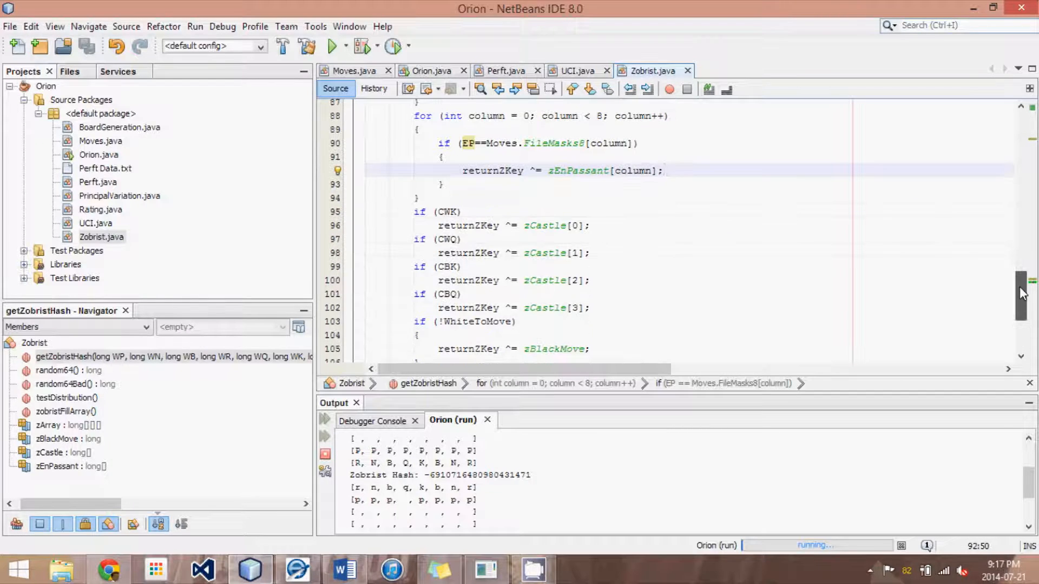
{"action": "scroll", "scroll_direction": "down", "scroll_amount": 3}
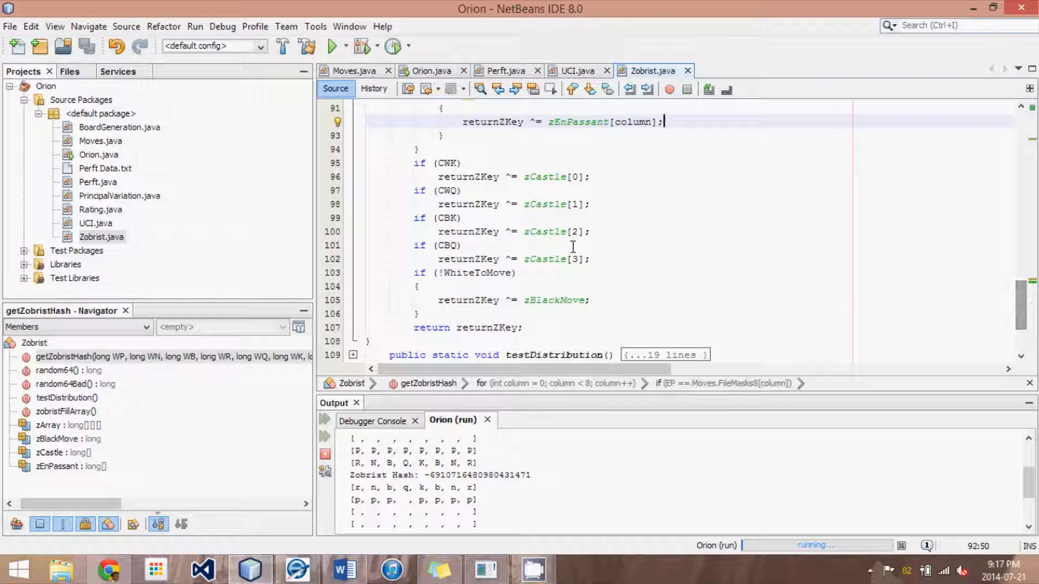
{"action": "left_click", "coordinate": [457, 162]}
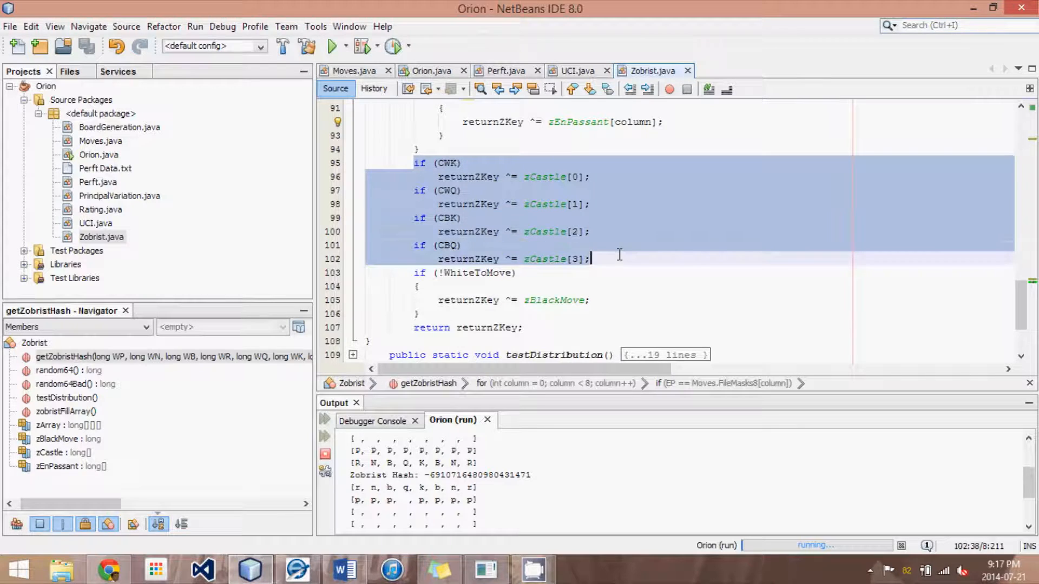
{"action": "left_click", "coordinate": [536, 259]}
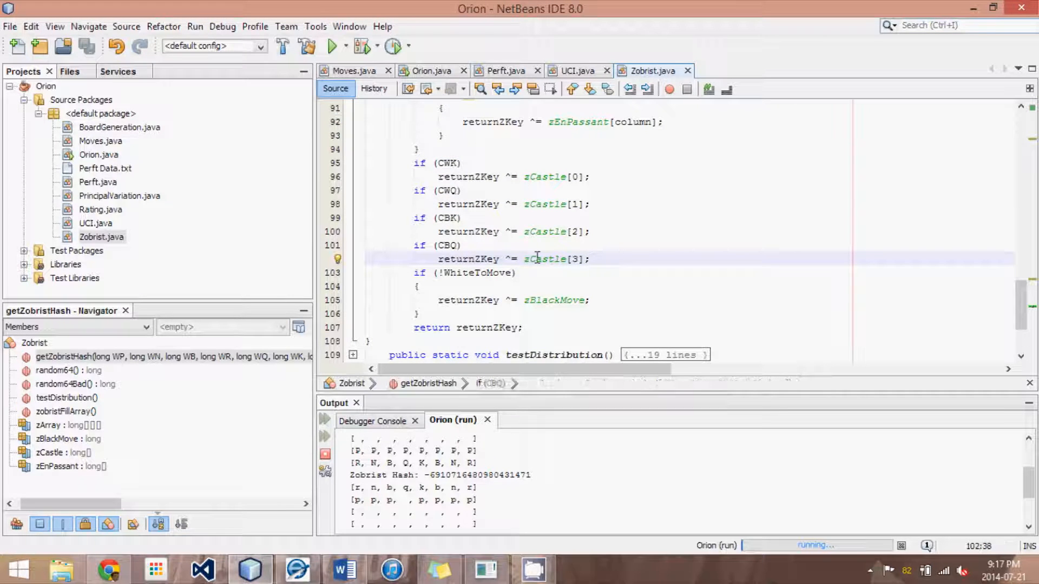
{"action": "double_click", "coordinate": [578, 259]}
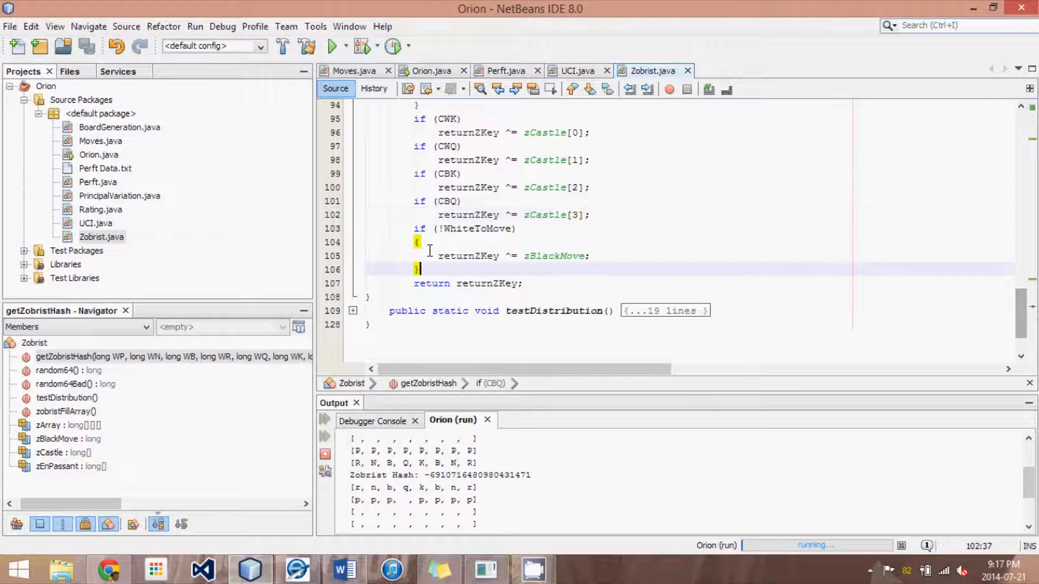
{"action": "left_click", "coordinate": [411, 228]}
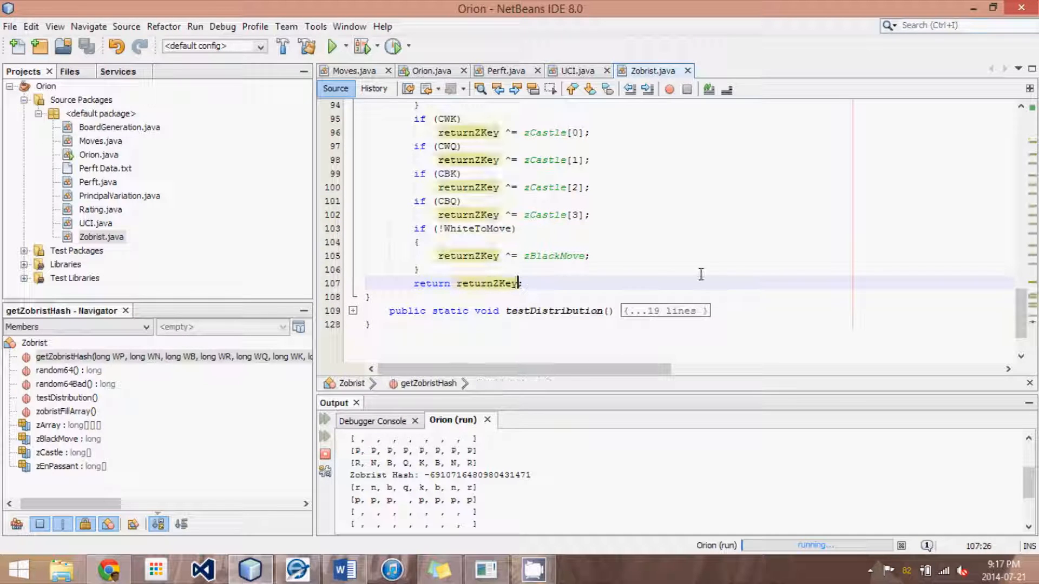
{"action": "mouse_move", "coordinate": [825, 274]}
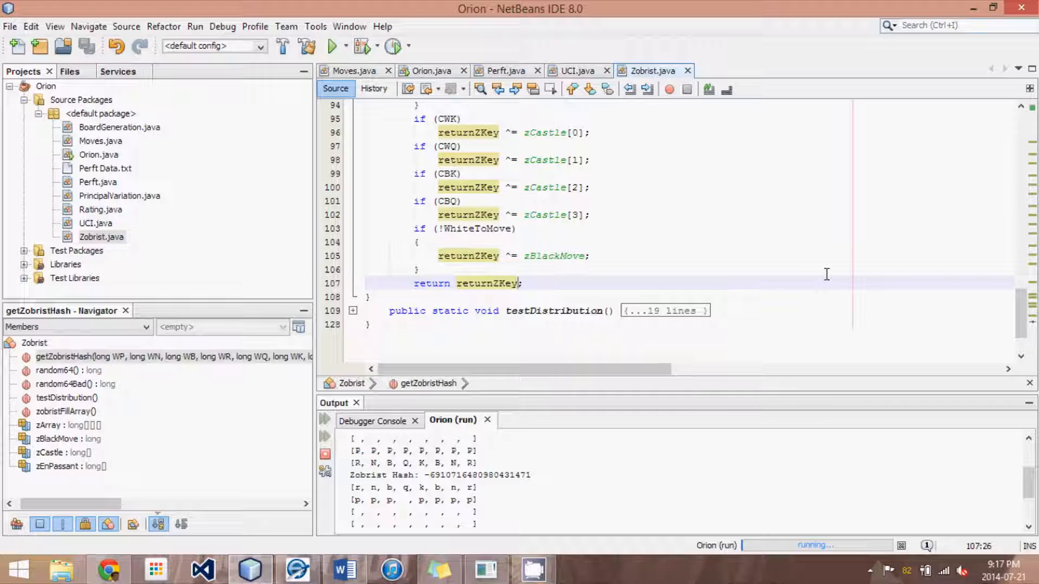
{"action": "mouse_move", "coordinate": [475, 100]}
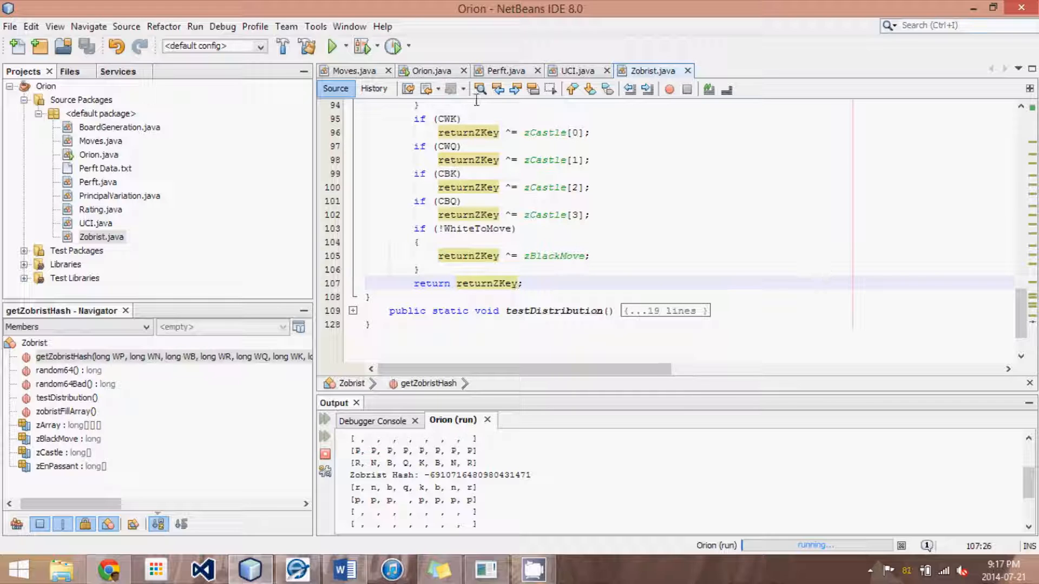
{"action": "mouse_move", "coordinate": [431, 71]}
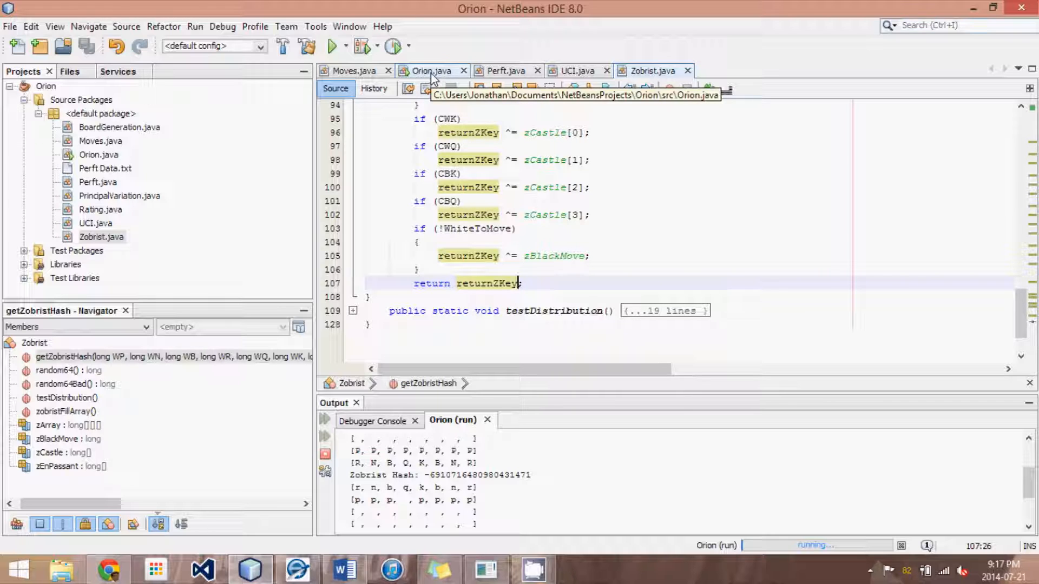
Scroll back over getZobristHash and fold its method body.
{"action": "scroll", "scroll_direction": "up", "scroll_amount": 3}
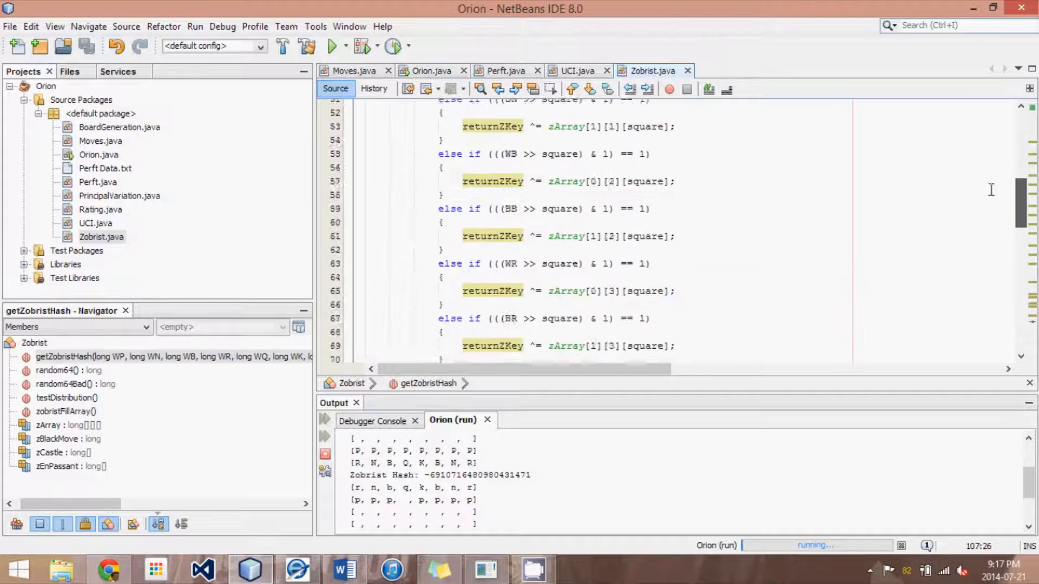
{"action": "scroll", "scroll_direction": "up", "scroll_amount": 3}
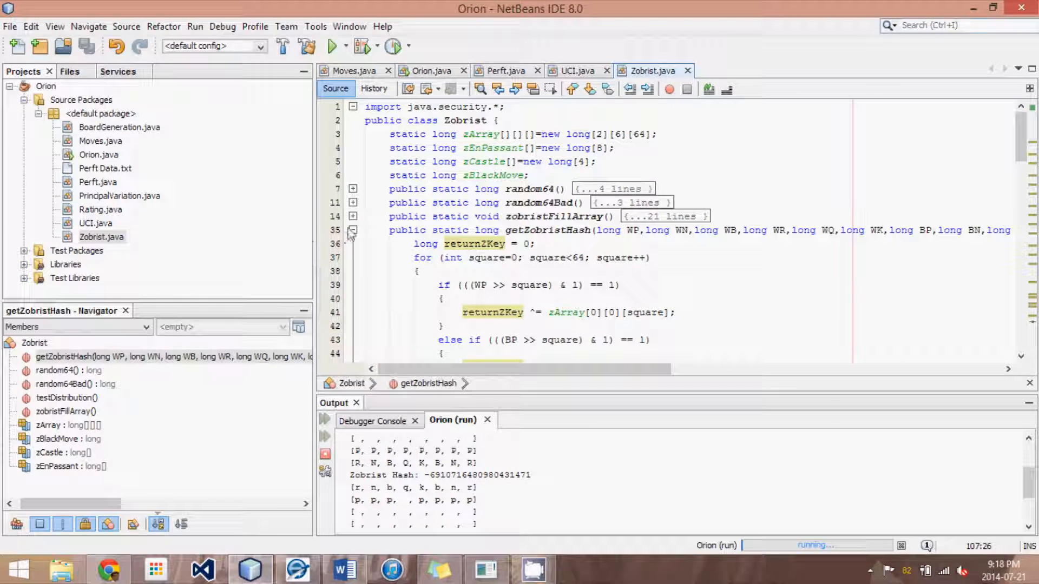
{"action": "left_click", "coordinate": [353, 230]}
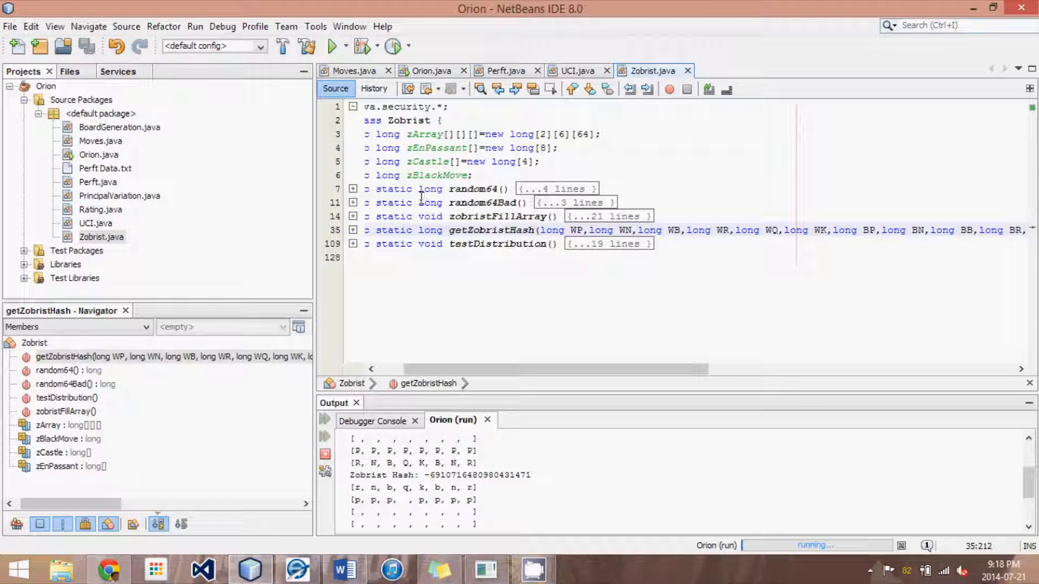
Click through the Zobrist.java lines, then return to the Orion.java main source.
{"action": "left_click", "coordinate": [438, 201]}
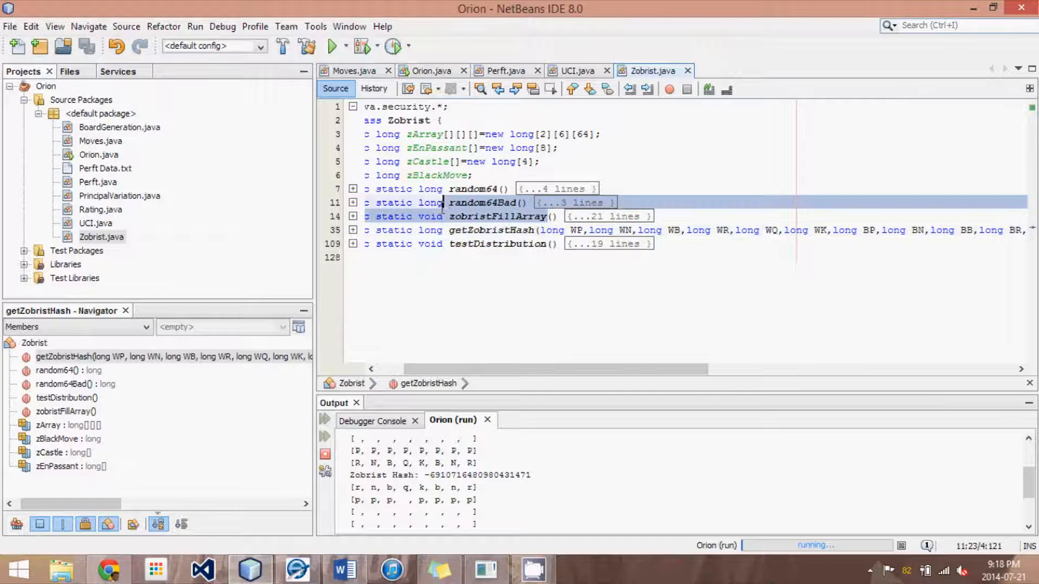
{"action": "left_click", "coordinate": [537, 216]}
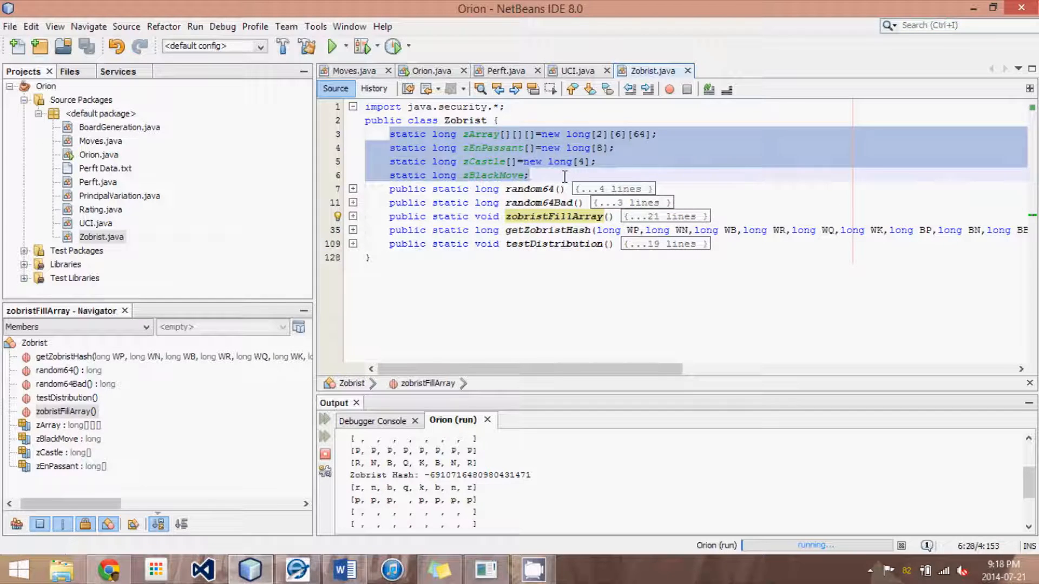
{"action": "left_click", "coordinate": [564, 230]}
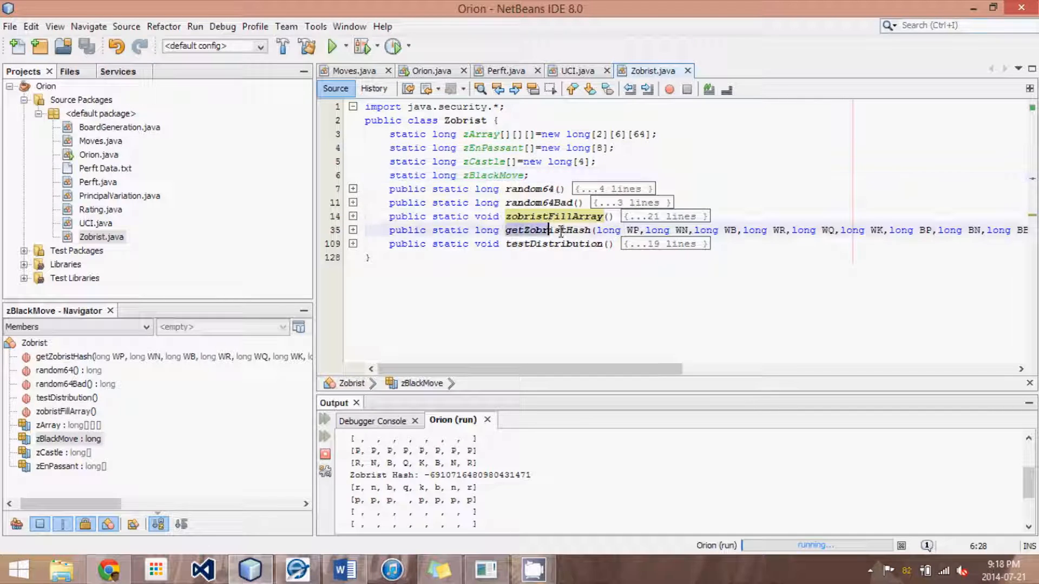
{"action": "left_click", "coordinate": [550, 231]}
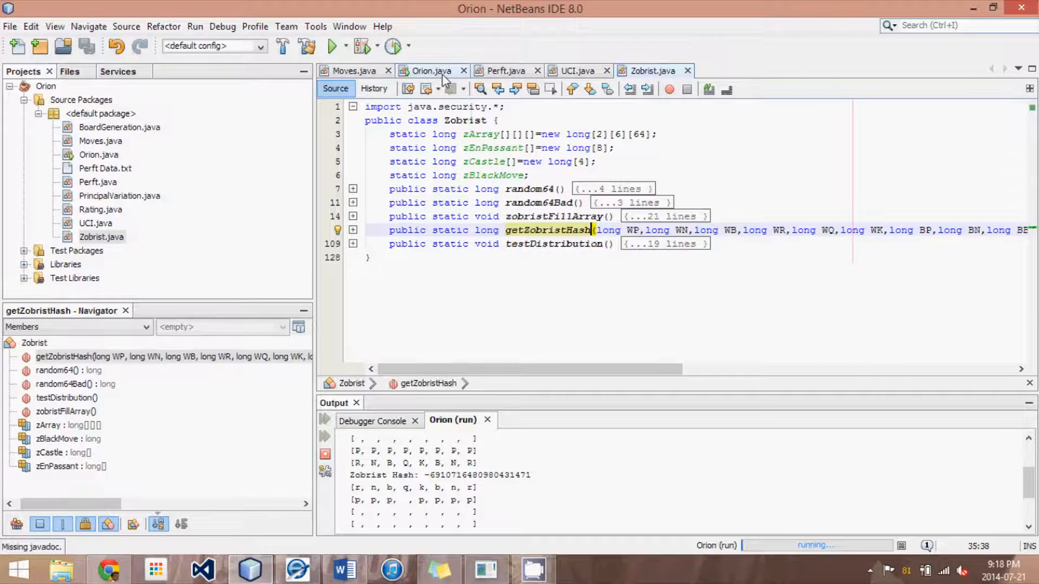
{"action": "left_click", "coordinate": [430, 70]}
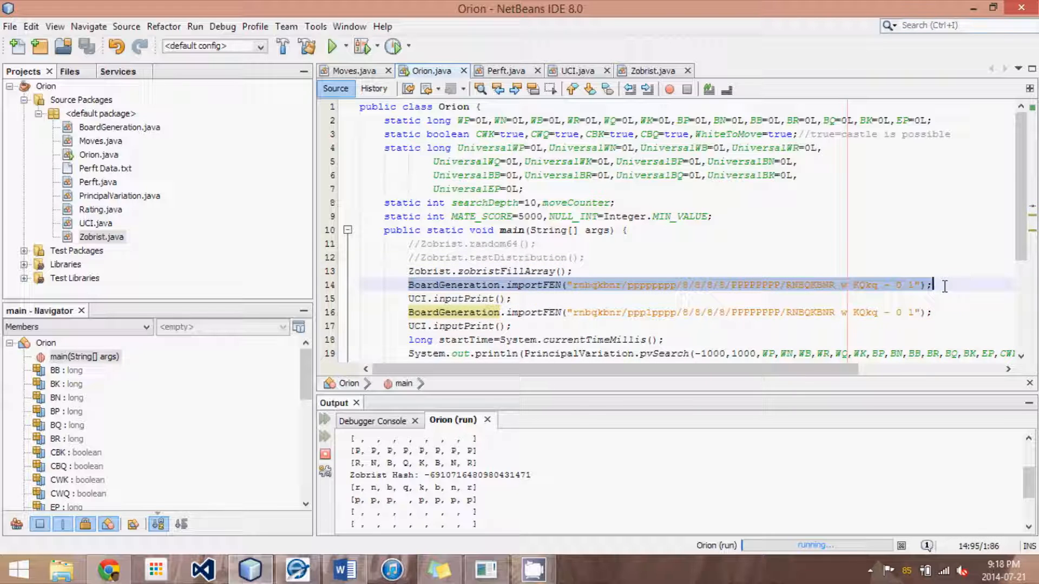
Change the second importFEN's black pawn row to ppp1pppp in main.
{"action": "left_click", "coordinate": [474, 299]}
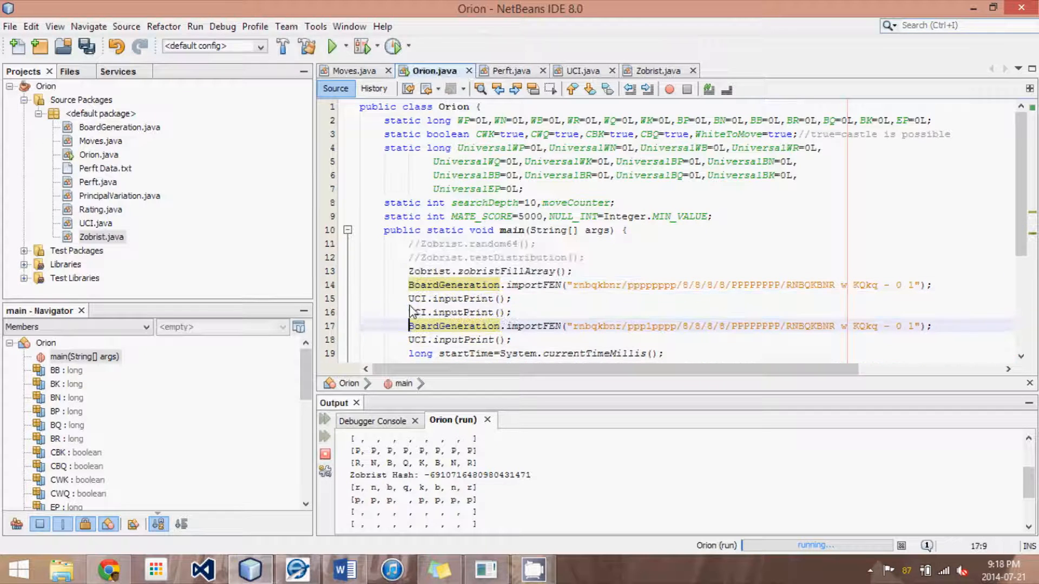
{"action": "left_click", "coordinate": [446, 285]}
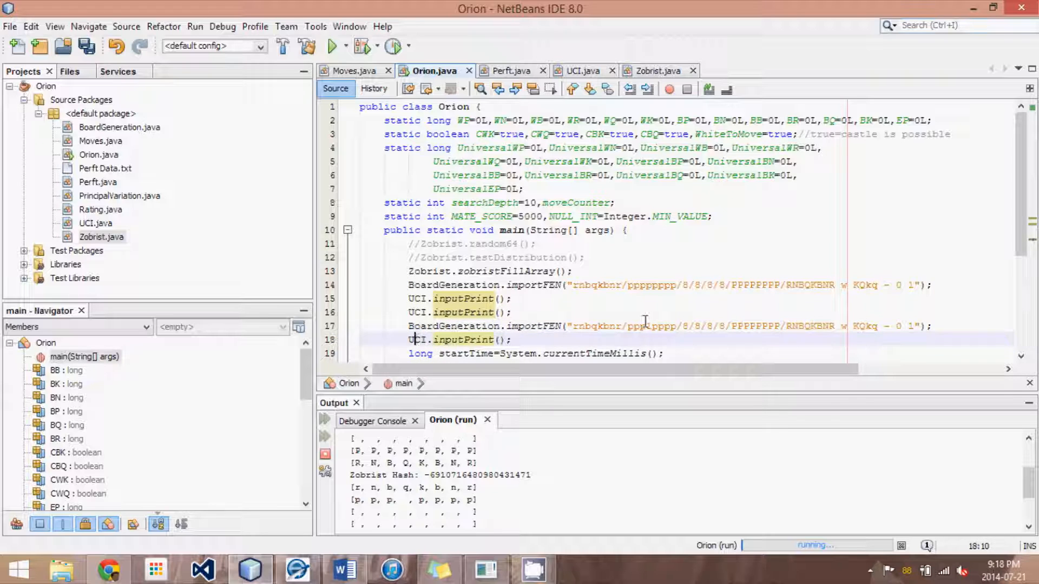
{"action": "left_click", "coordinate": [650, 325]}
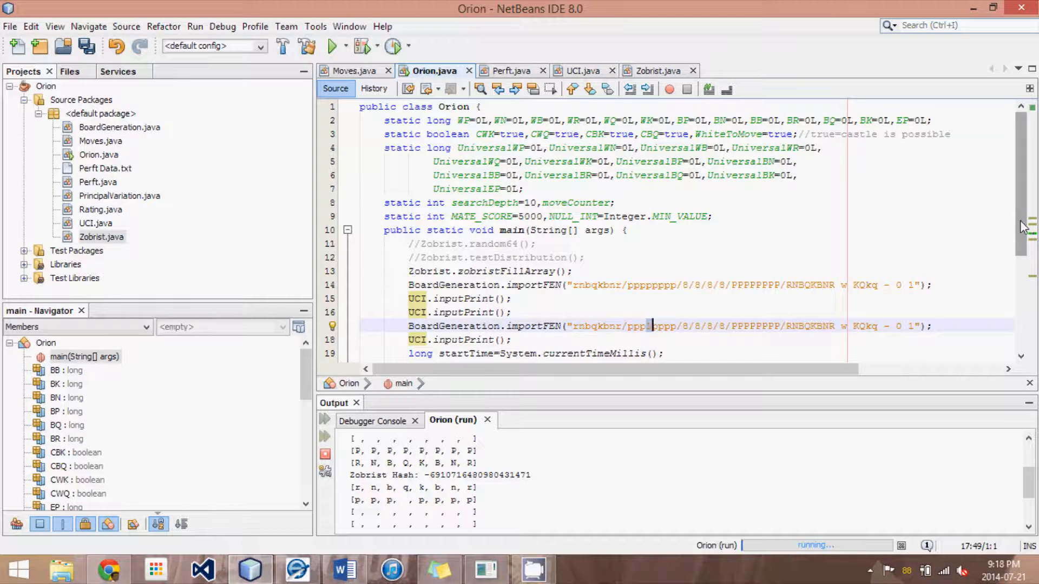
{"action": "scroll", "scroll_direction": "down", "scroll_amount": 3}
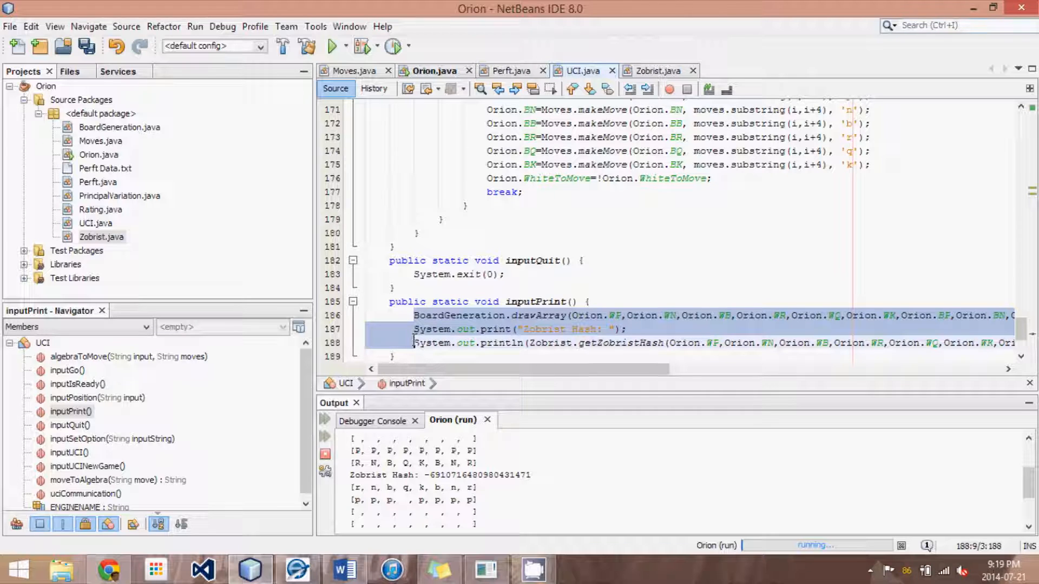
Inspect UCI.inputPrint, highlighting Zobrist uses in its getZobristHash line.
{"action": "left_click", "coordinate": [513, 329]}
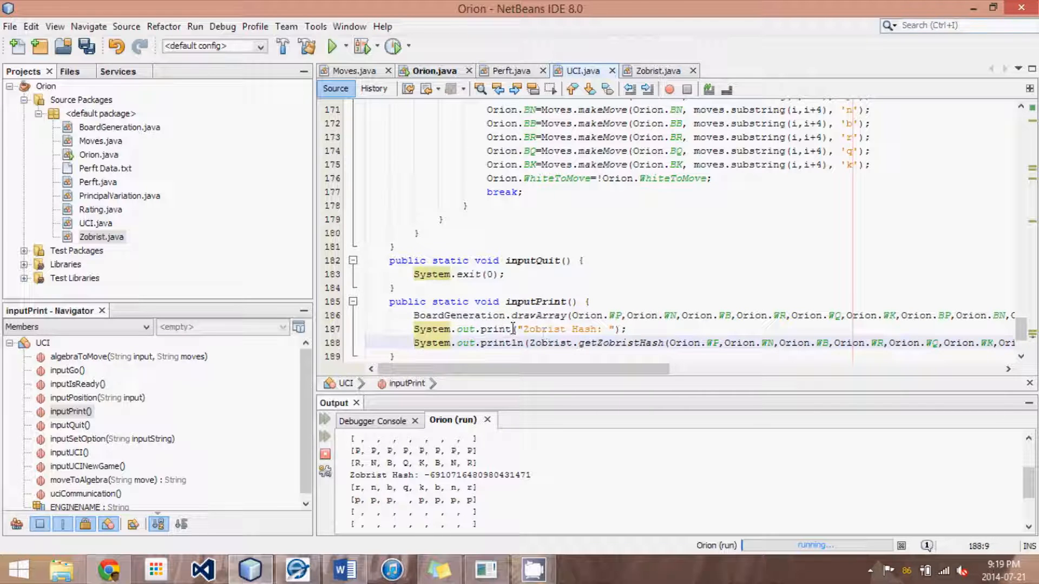
{"action": "scroll", "scroll_direction": "left", "scroll_amount": 3}
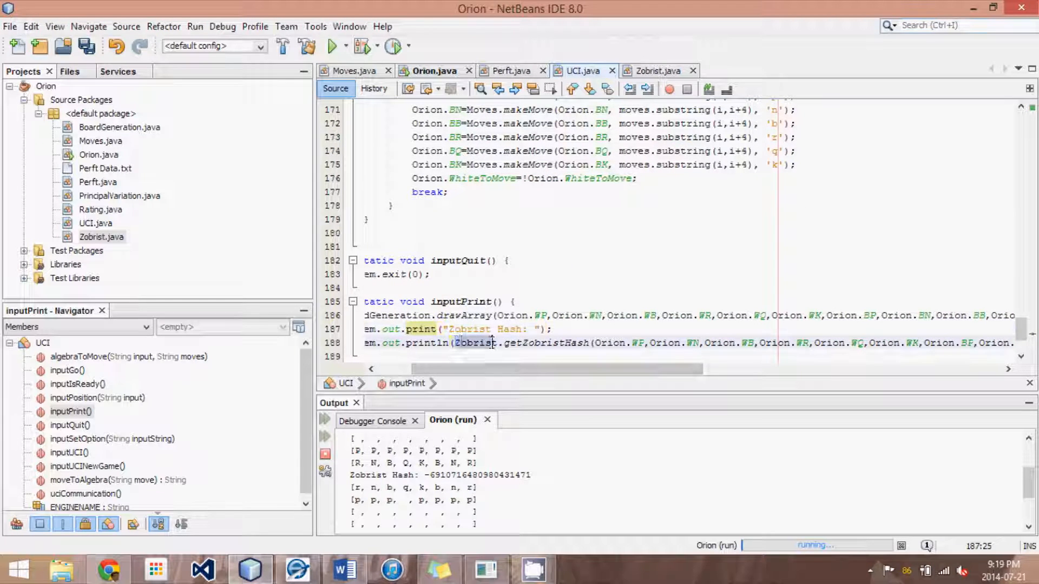
{"action": "left_click", "coordinate": [591, 343]}
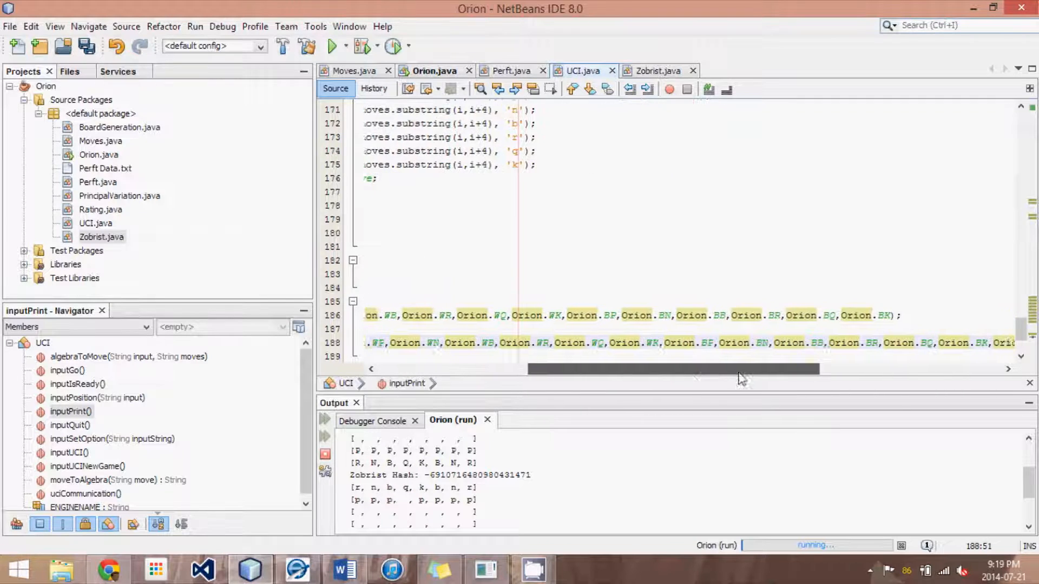
{"action": "scroll", "scroll_direction": "left", "scroll_amount": 3}
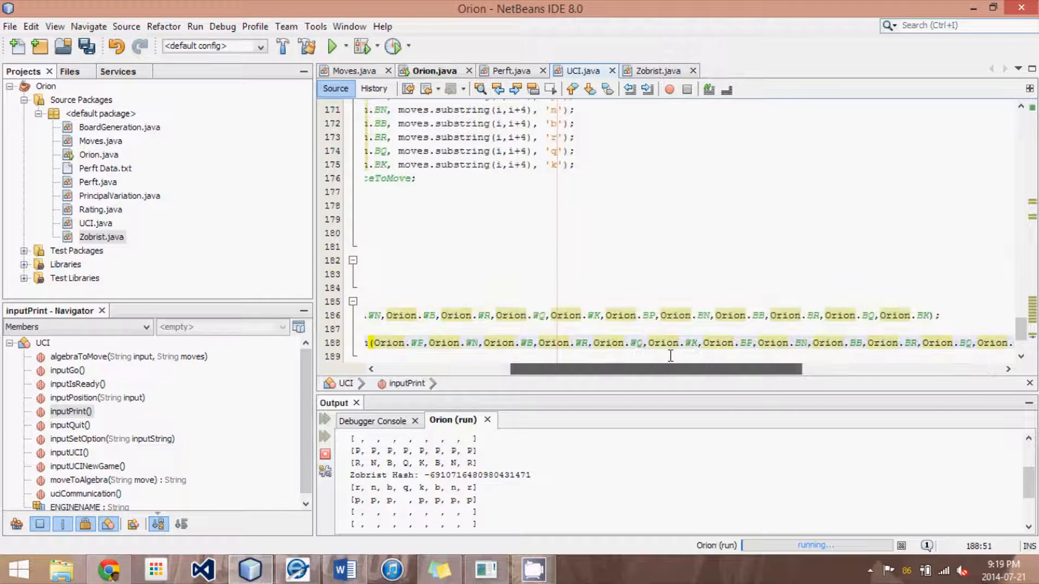
{"action": "scroll", "scroll_direction": "left", "scroll_amount": 3}
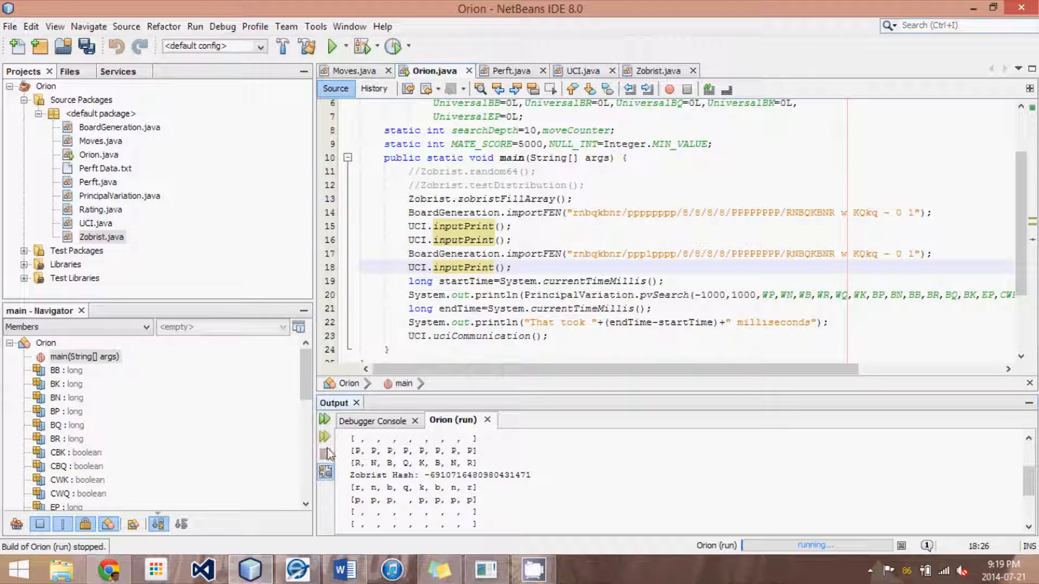
Stop the previous Orion run and relaunch the project.
{"action": "left_click", "coordinate": [334, 46]}
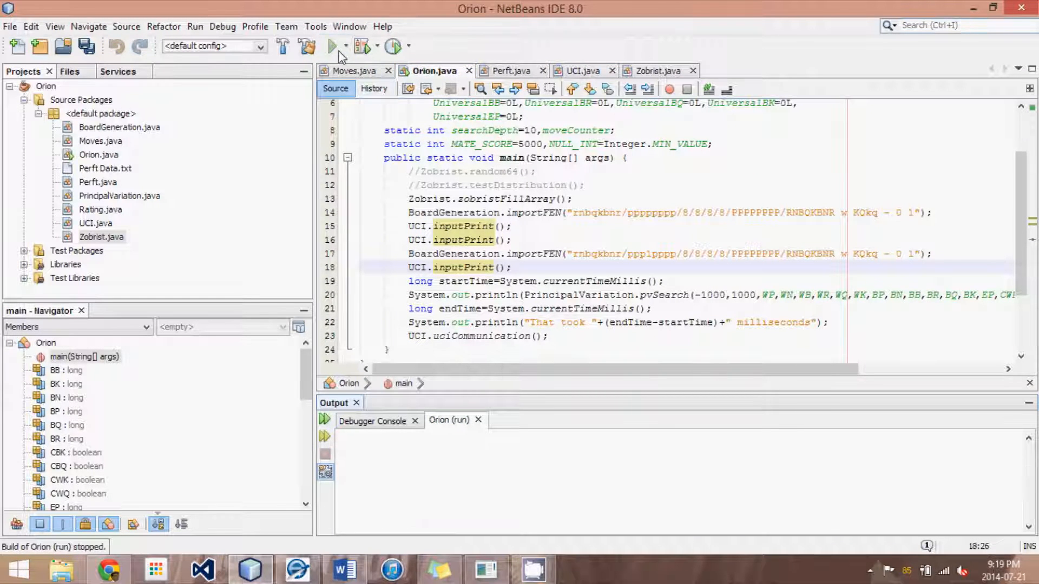
{"action": "left_click", "coordinate": [332, 46]}
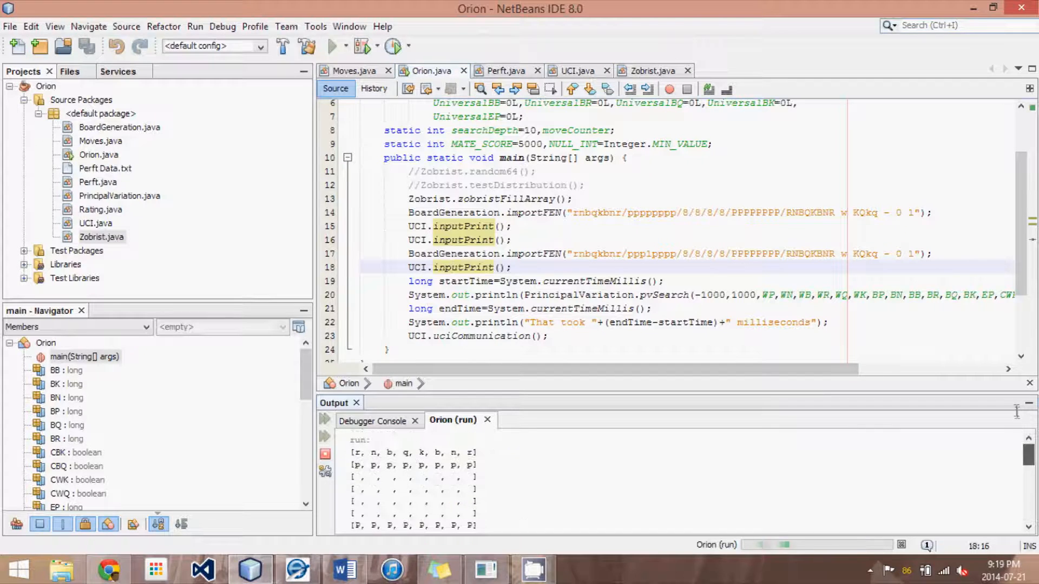
{"action": "left_click", "coordinate": [334, 46]}
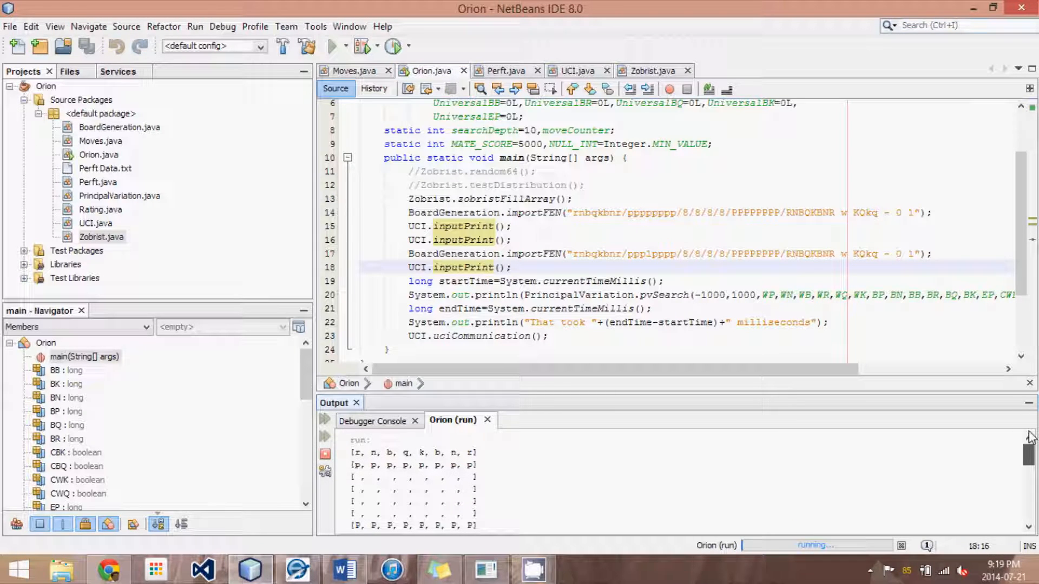
{"action": "scroll", "scroll_direction": "down", "scroll_amount": 3}
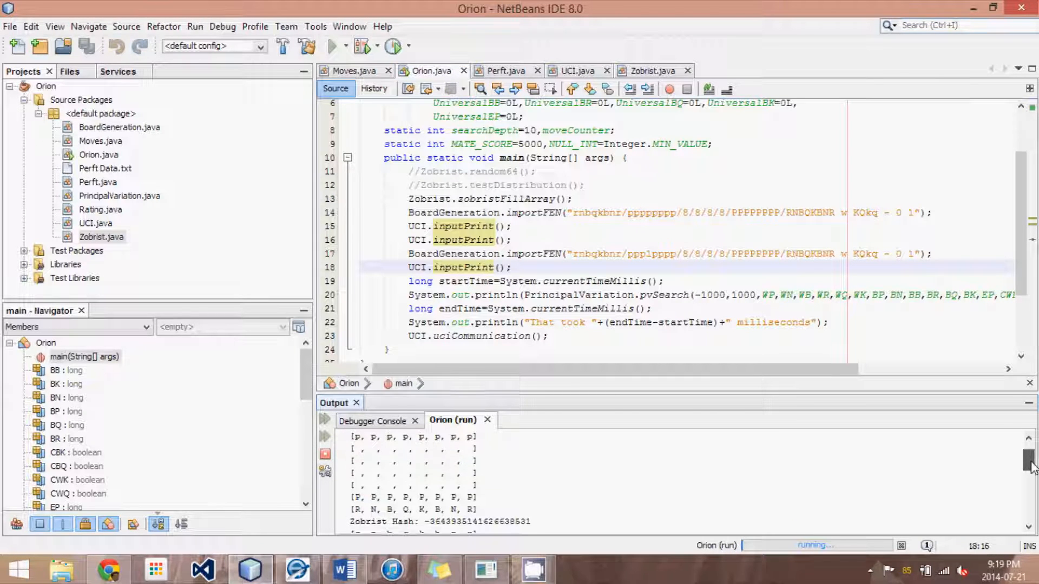
{"action": "scroll", "scroll_direction": "down", "scroll_amount": 3}
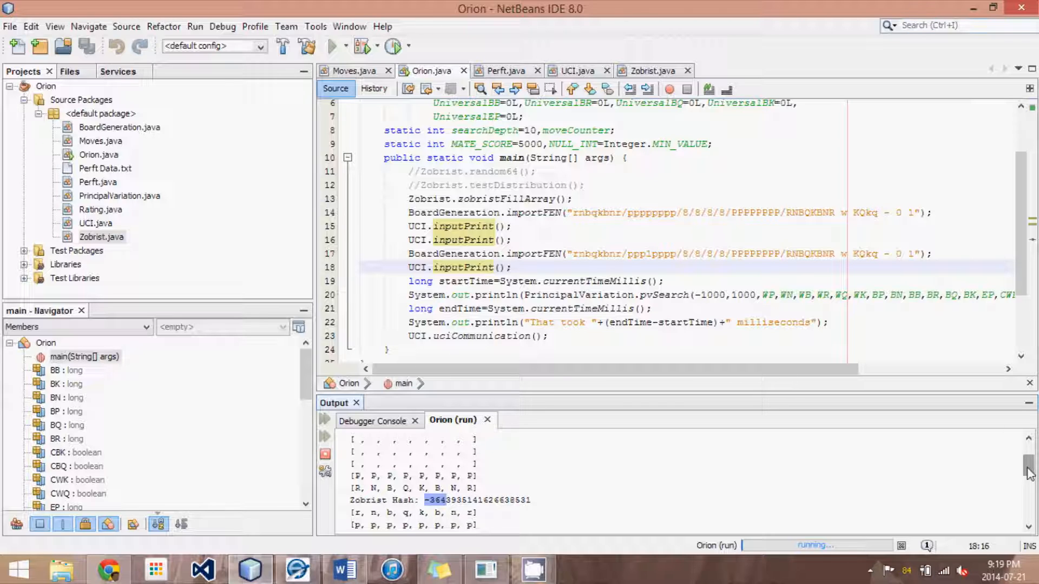
{"action": "scroll", "scroll_direction": "down", "scroll_amount": 3}
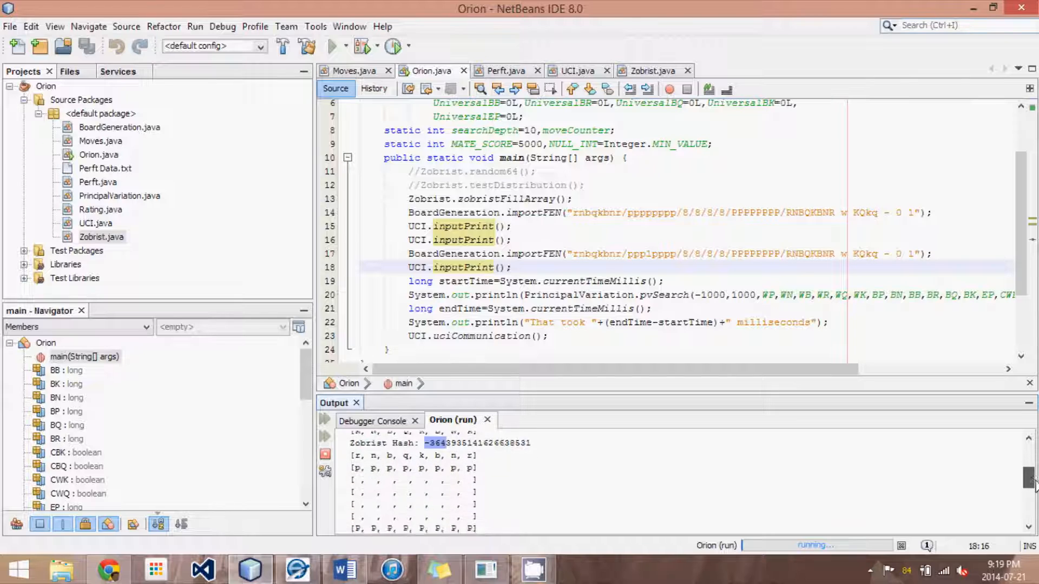
{"action": "scroll", "scroll_direction": "down", "scroll_amount": 3}
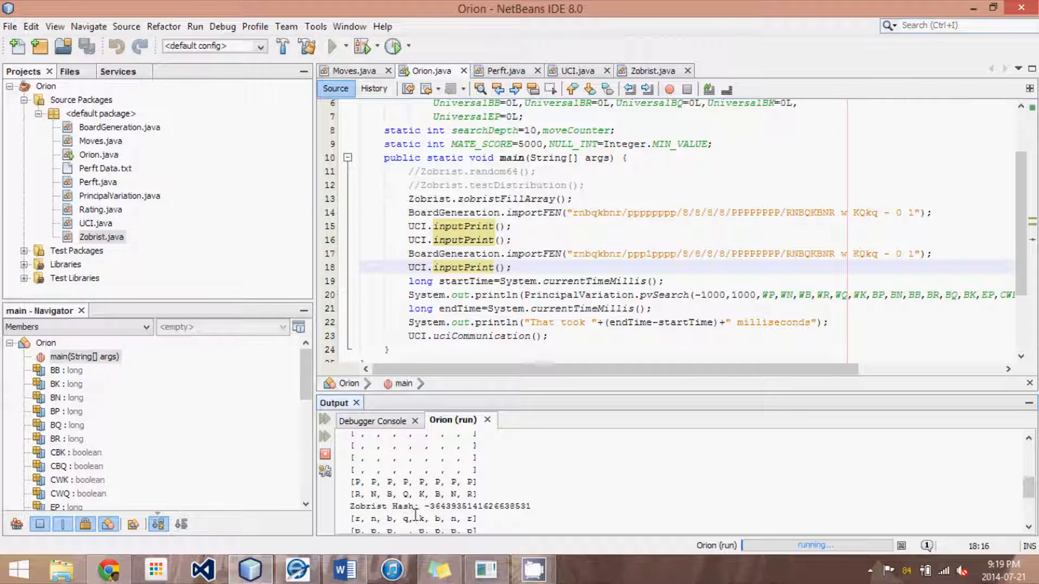
{"action": "double_click", "coordinate": [437, 506]}
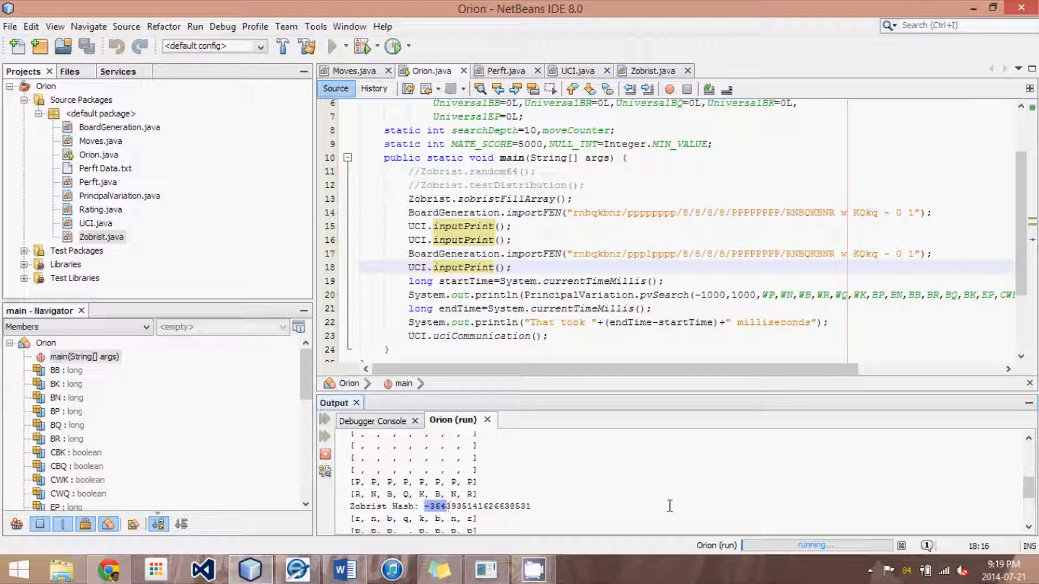
{"action": "scroll", "scroll_direction": "down", "scroll_amount": 3}
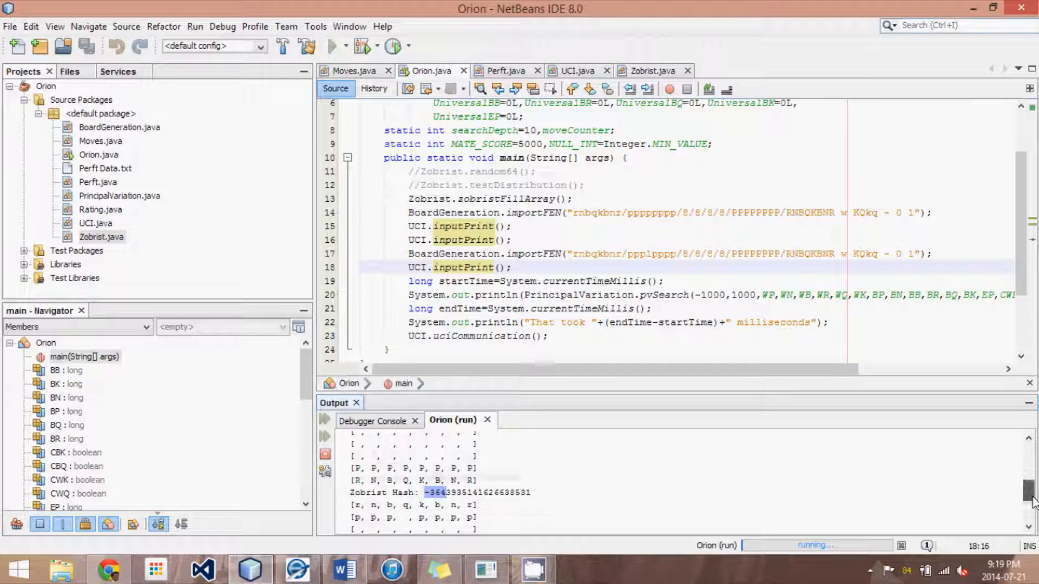
{"action": "scroll", "scroll_direction": "down", "scroll_amount": 3}
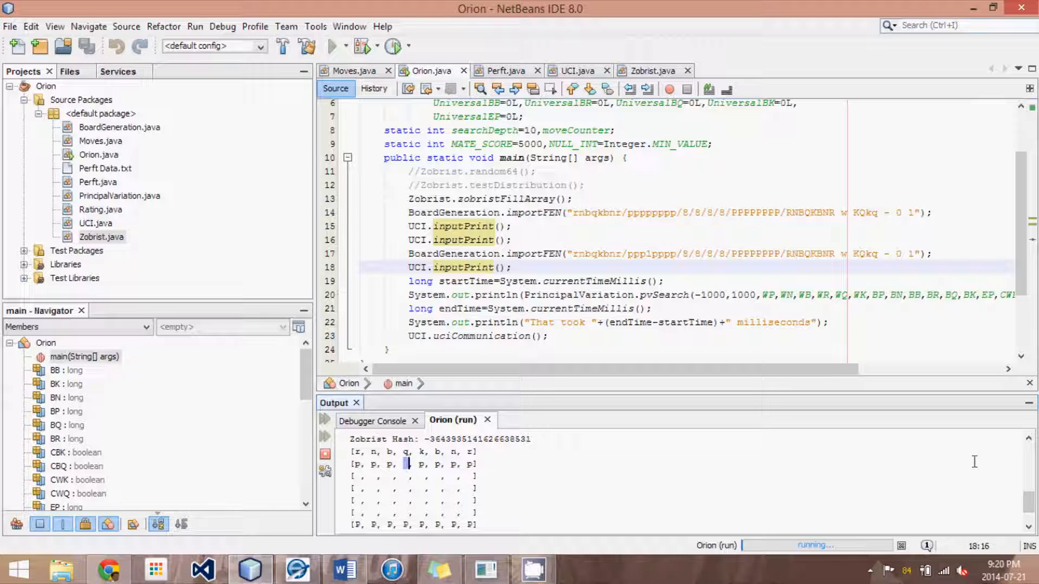
{"action": "scroll", "scroll_direction": "down", "scroll_amount": 3}
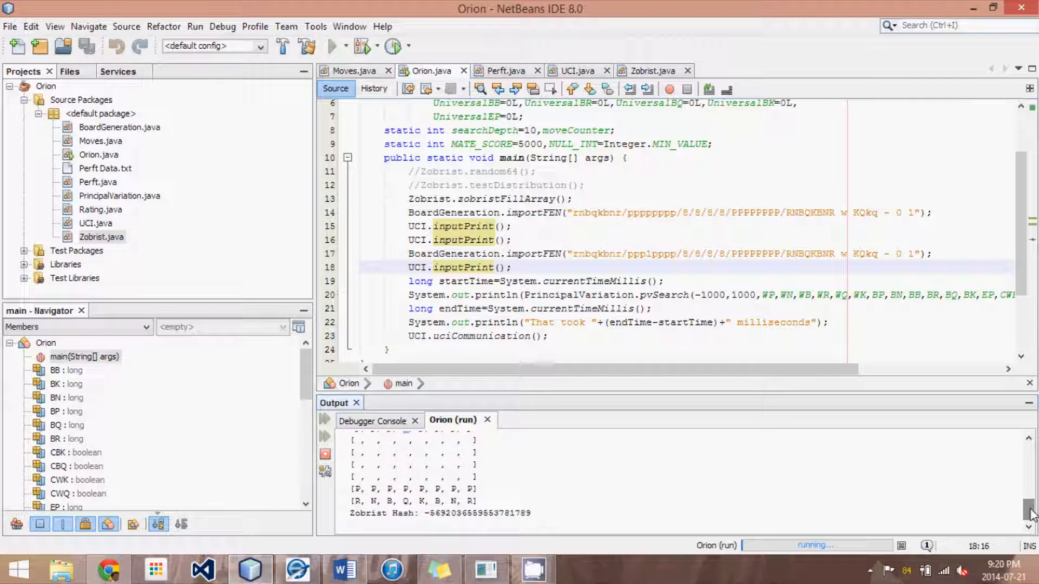
{"action": "left_click", "coordinate": [429, 513]}
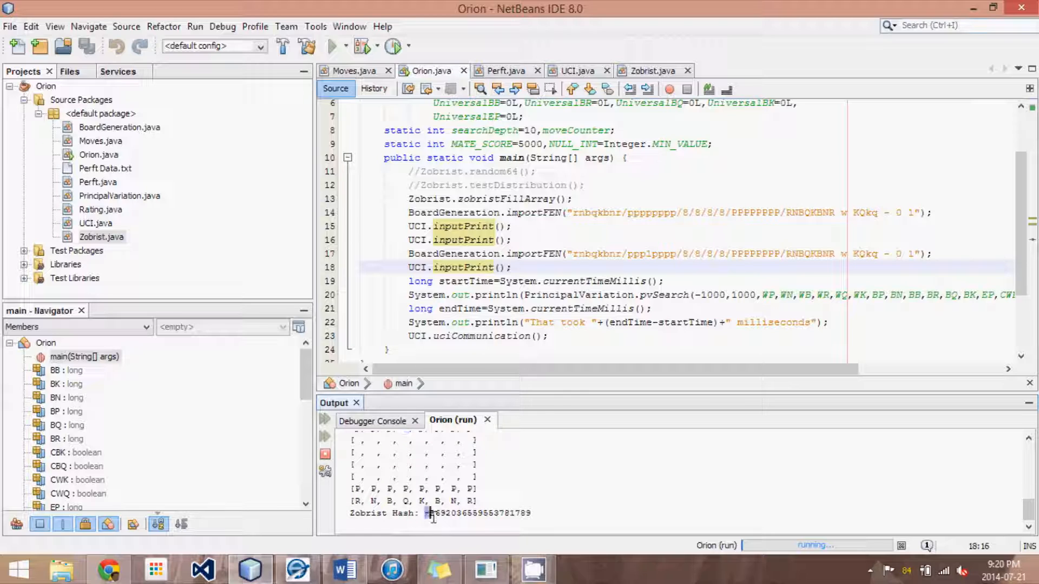